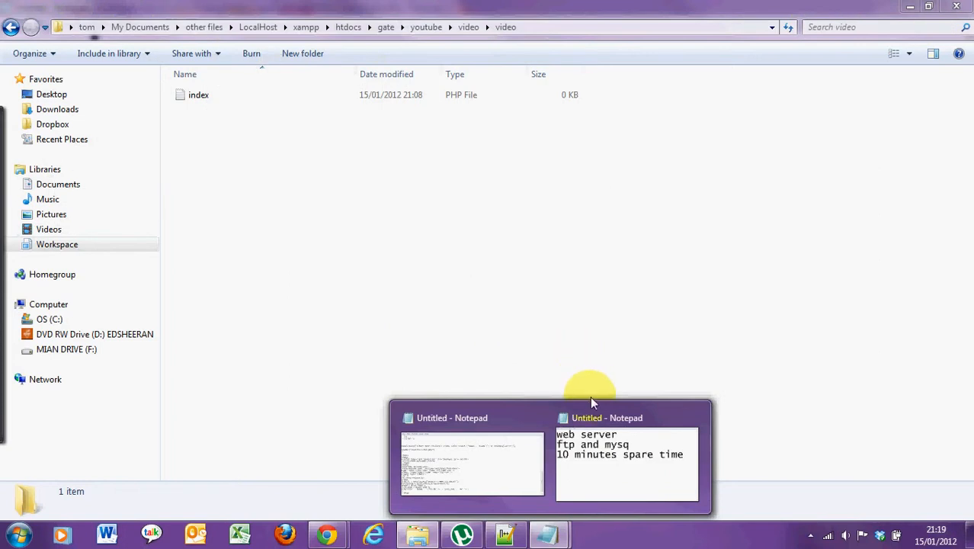
Bring up the plan notes and correct the second line's "mysq" to "mysql".
click(626, 418)
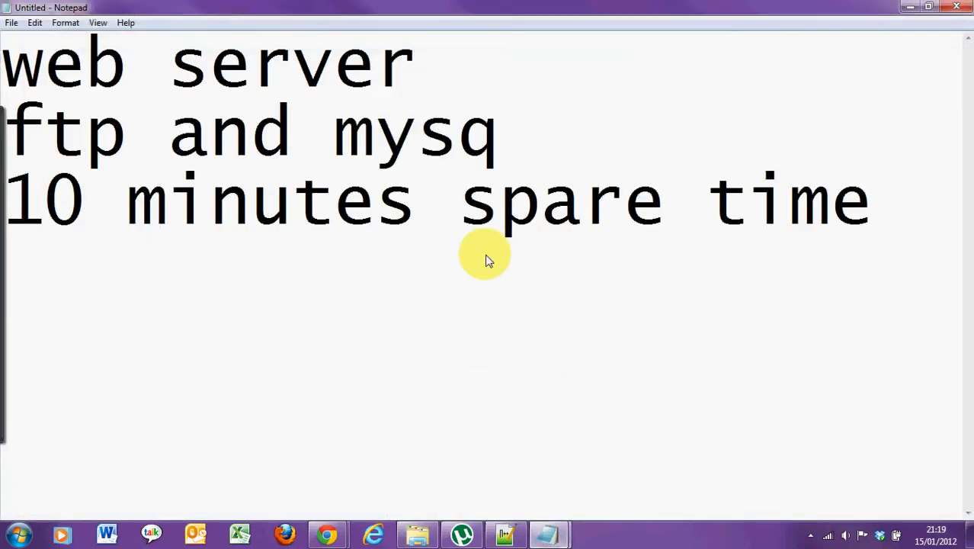
mouse_move(439, 80)
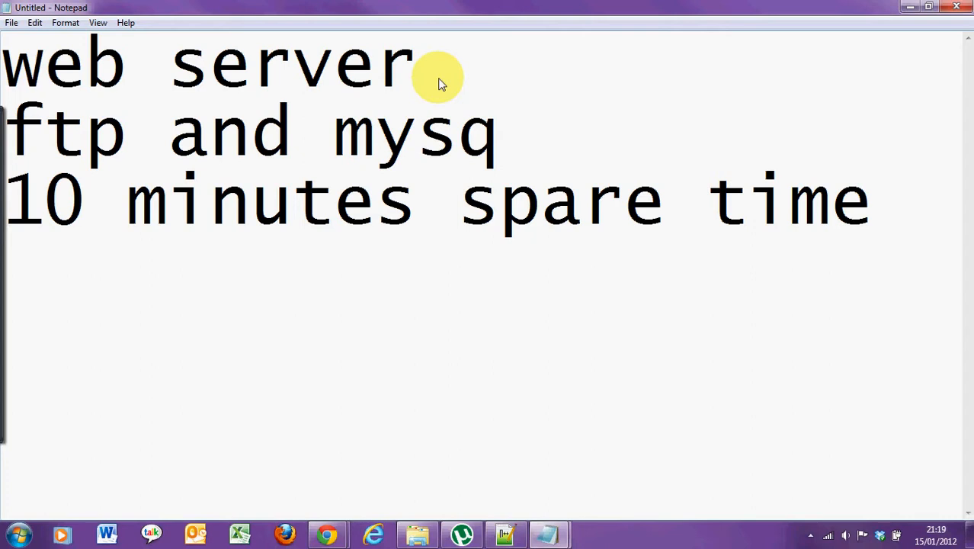
click(500, 134)
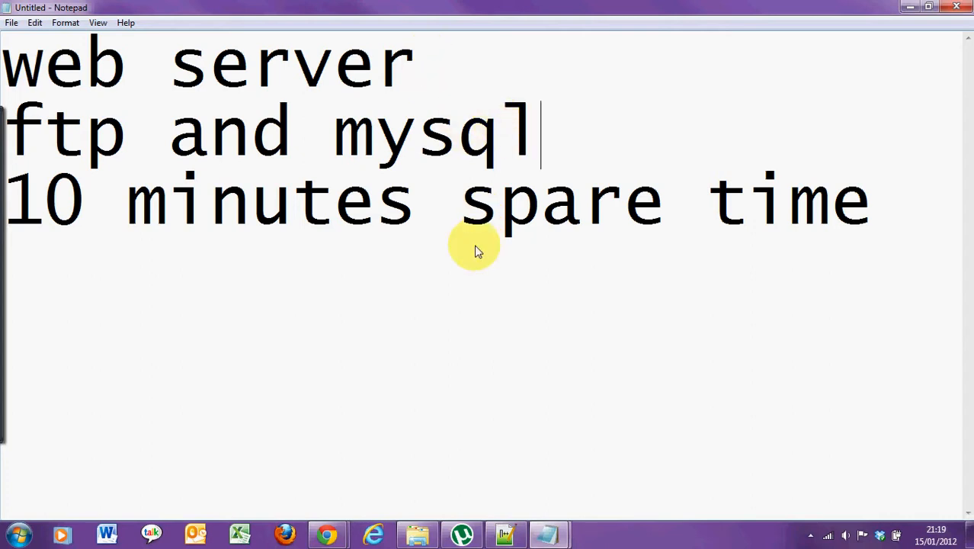
mouse_move(513, 506)
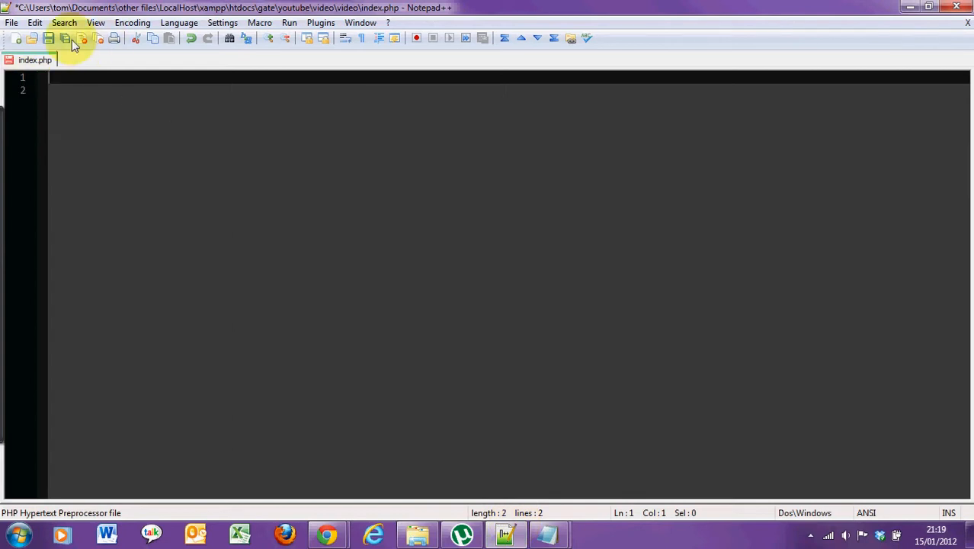
Start index.php with an html head whose title is "Uploading Videos via Php".
text(<html>)
click(509, 90)
text(<head>)
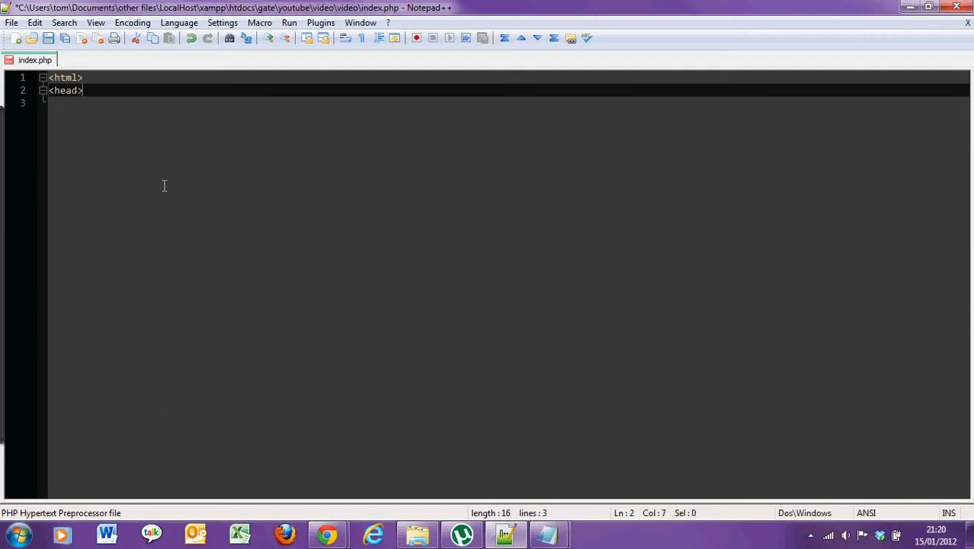
text(<title)
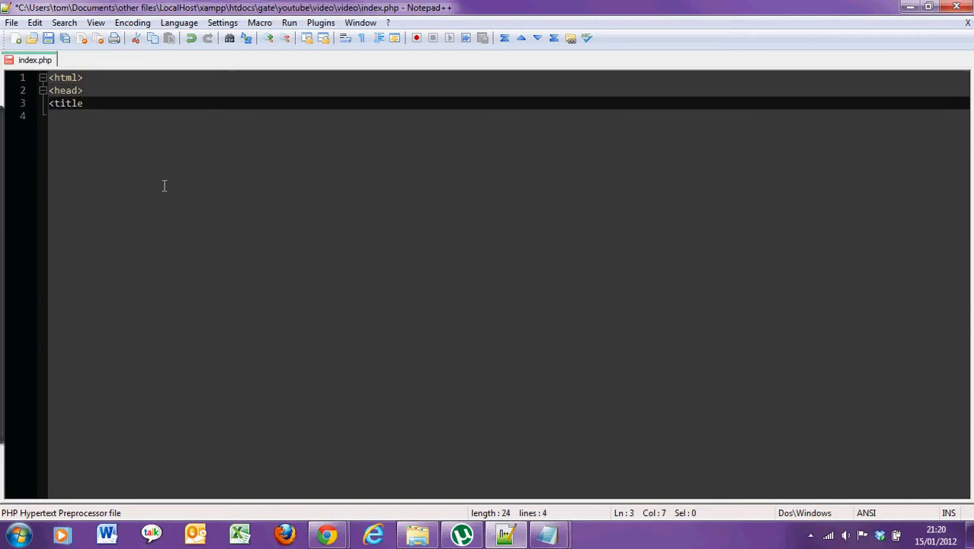
text(>)
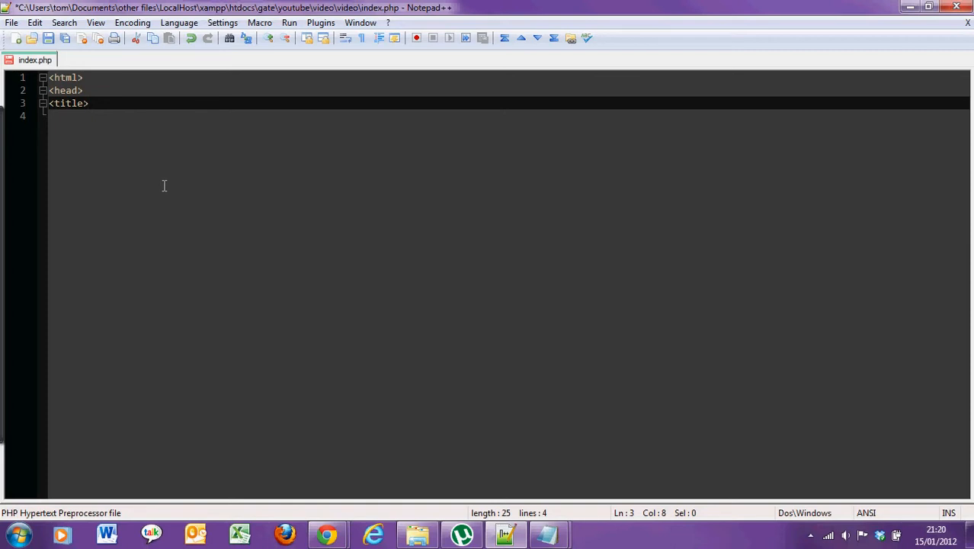
text(Upload)
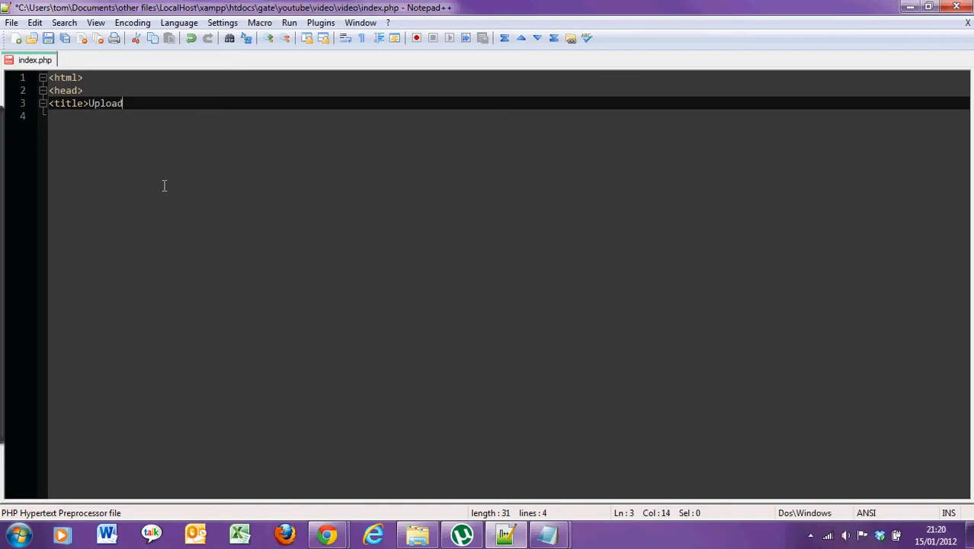
text(ing Videos via Php)
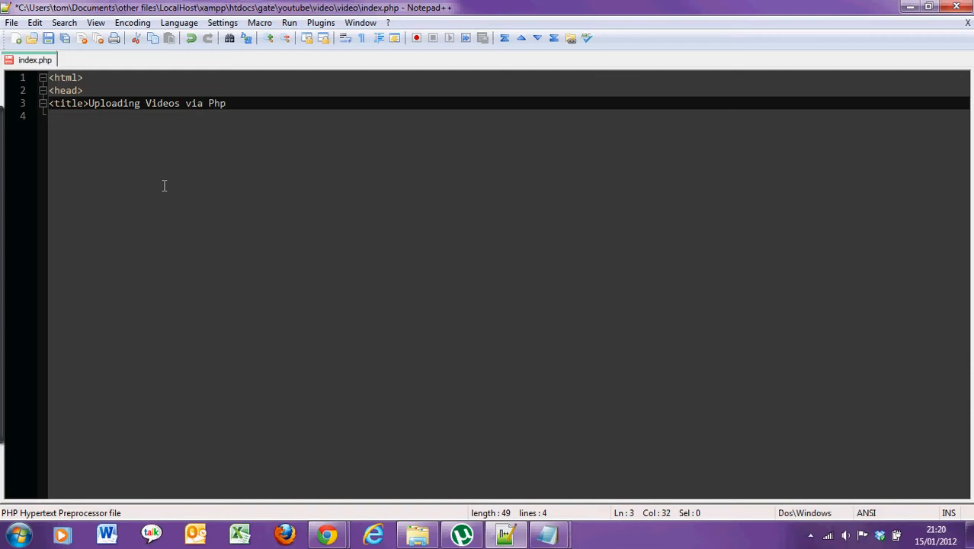
text(</title>)
click(509, 116)
text(</hea)
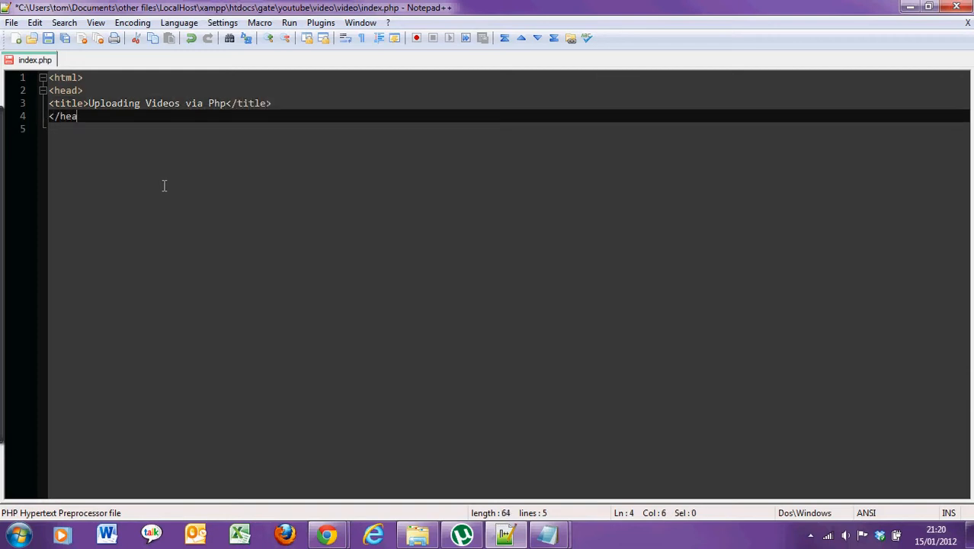
text(d>)
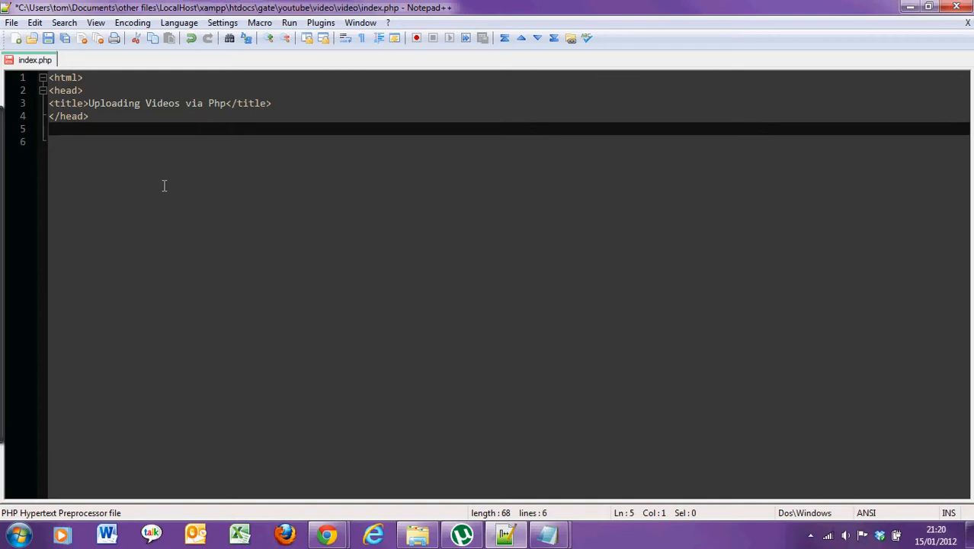
Open the body and add an h1 heading reading "Uploading Videos".
text(<bo)
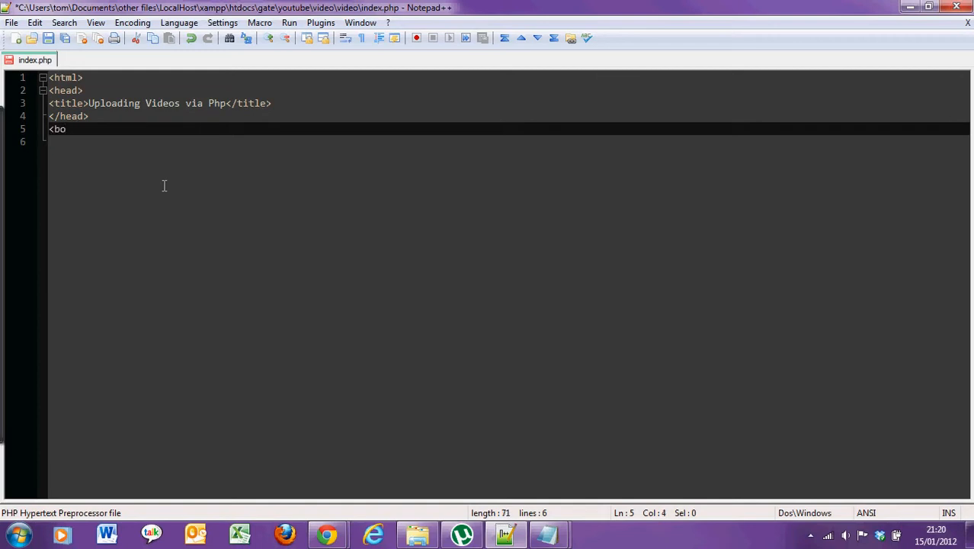
text(dy>)
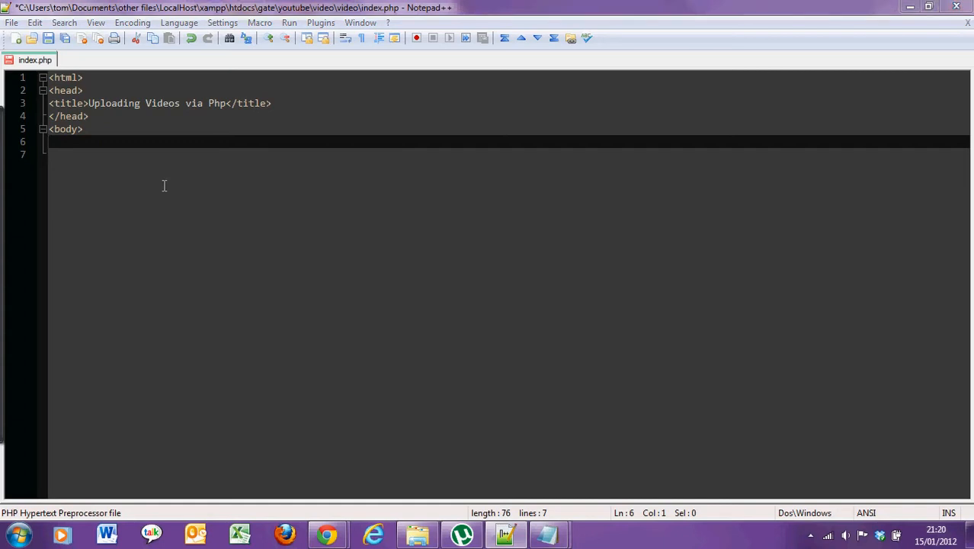
mouse_move(155, 152)
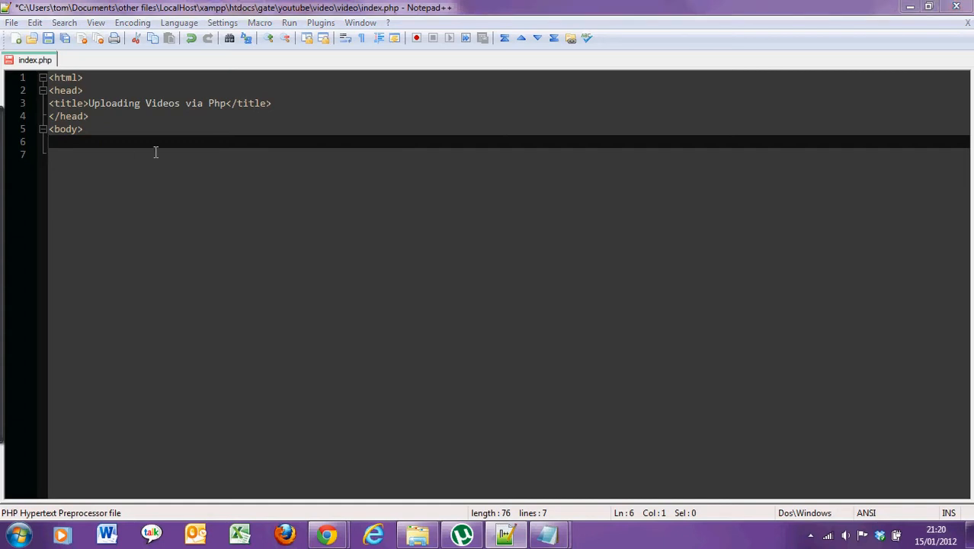
text(<h1)
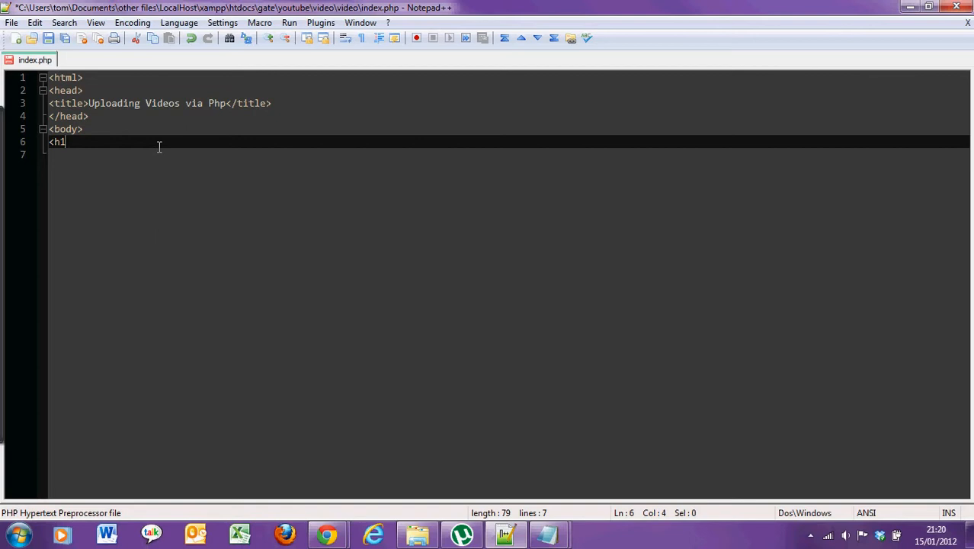
text(>Uplo)
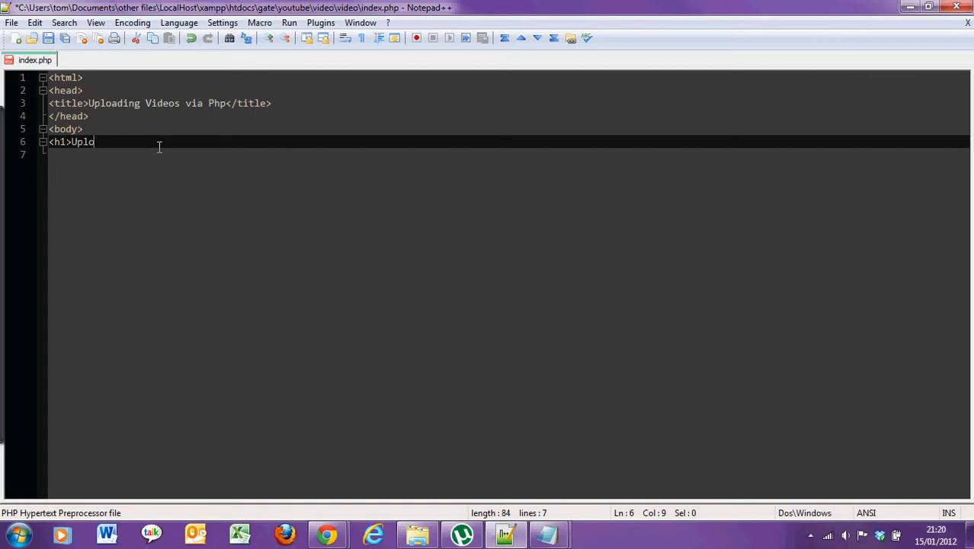
text(ading Videos)
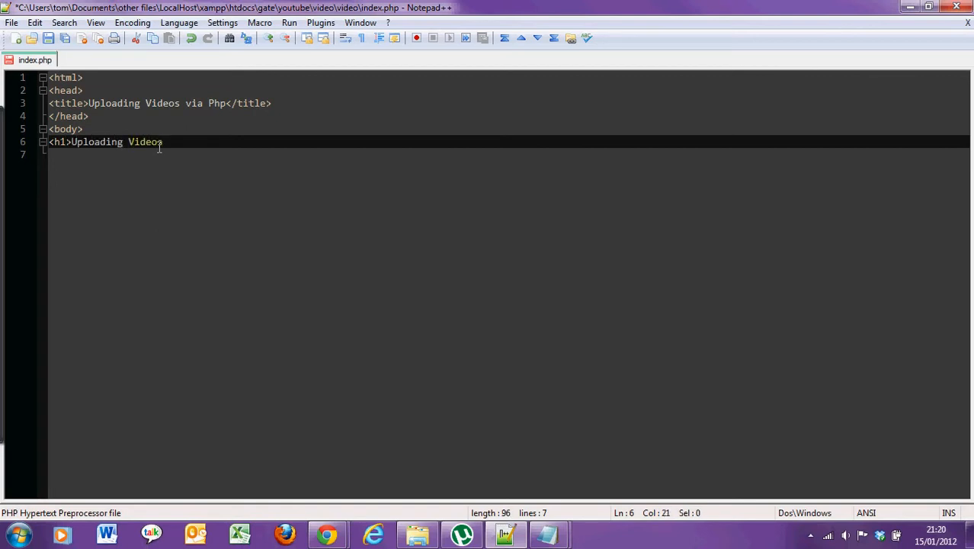
text(</h1>)
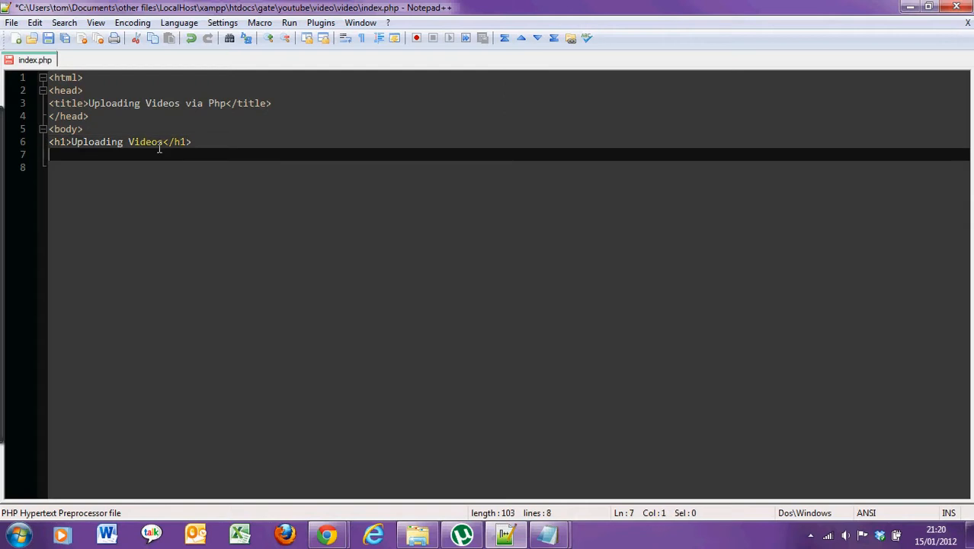
Add a form tag with method='post' and enctype='multipart/form-data' below the heading.
text(<)
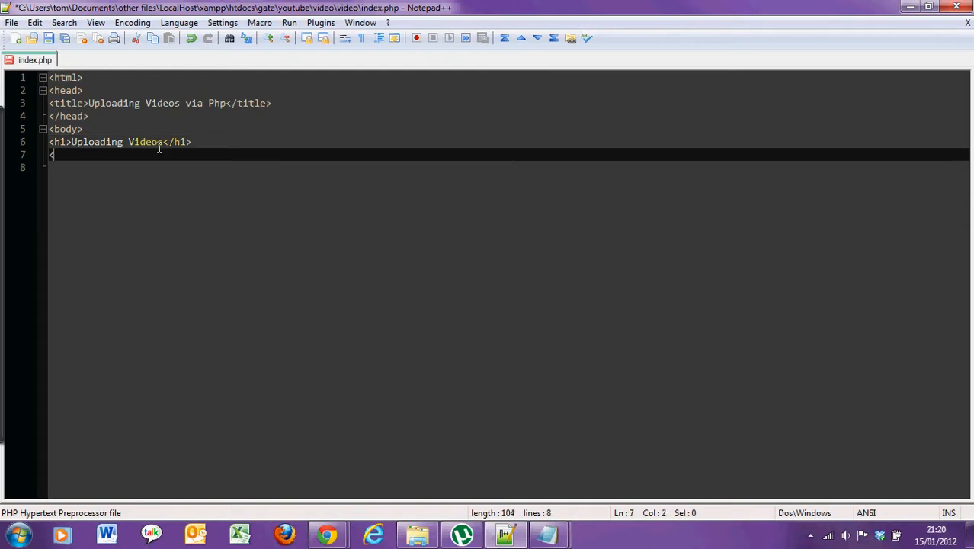
text(form)
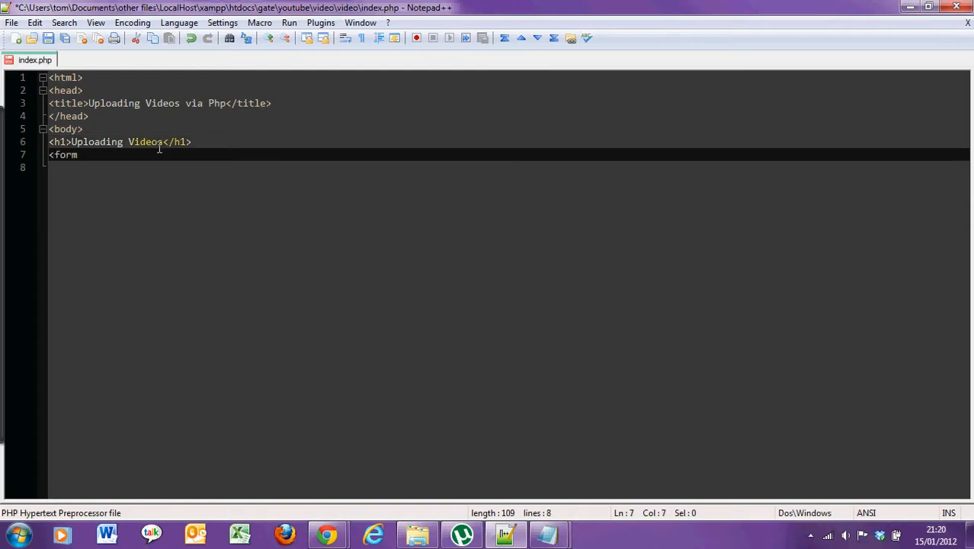
text(method=)
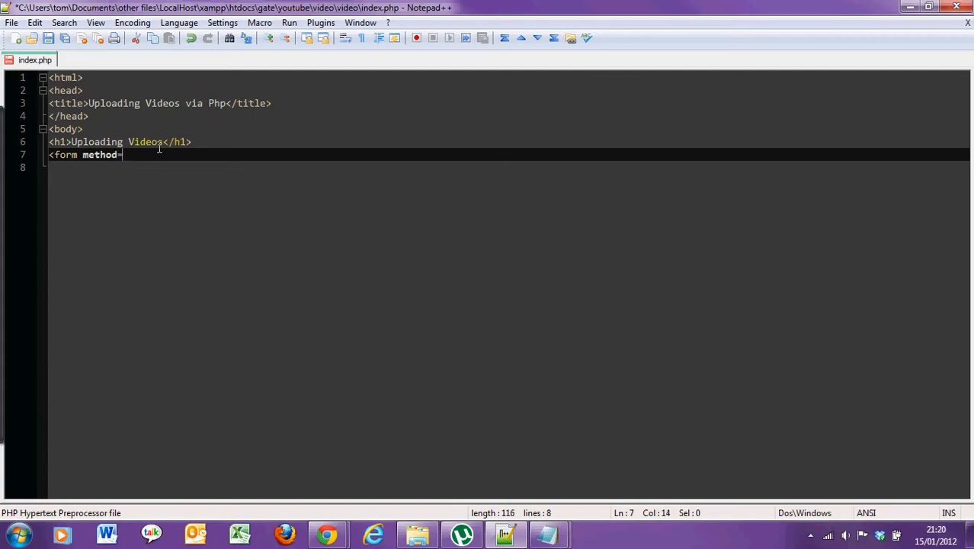
text('post')
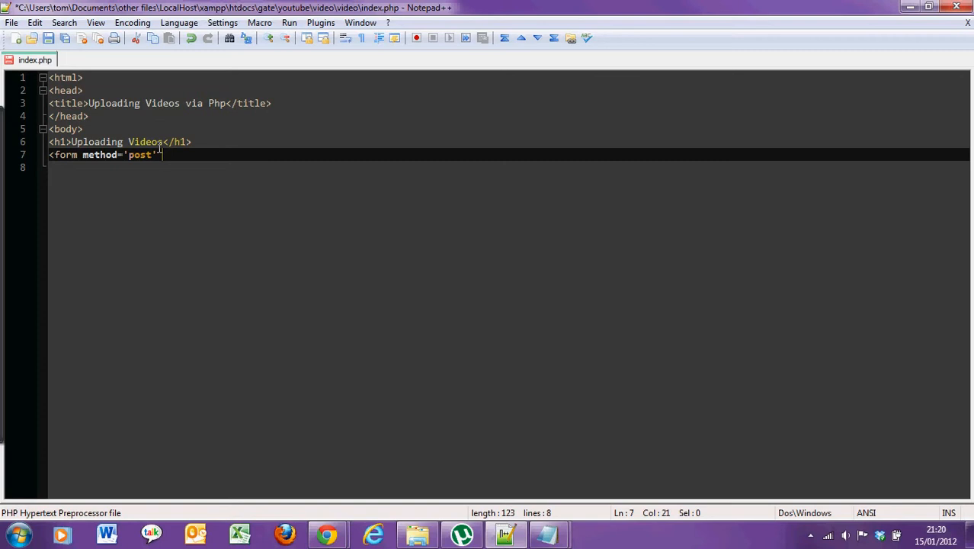
text(ency)
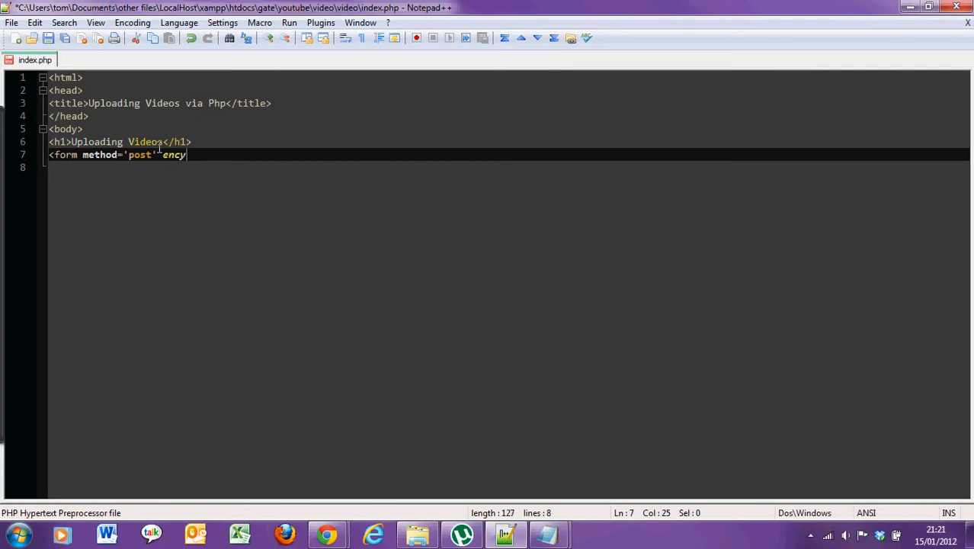
text(type)
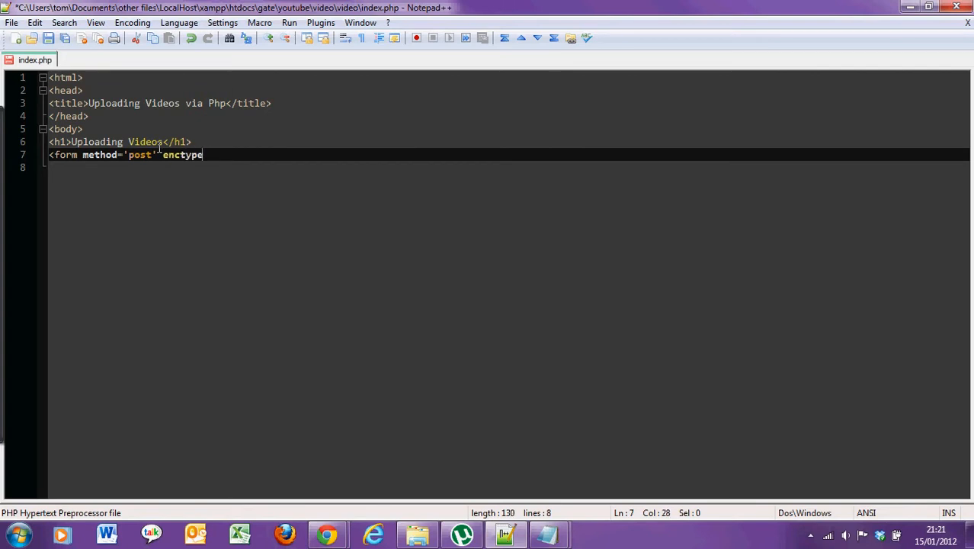
text(='mi)
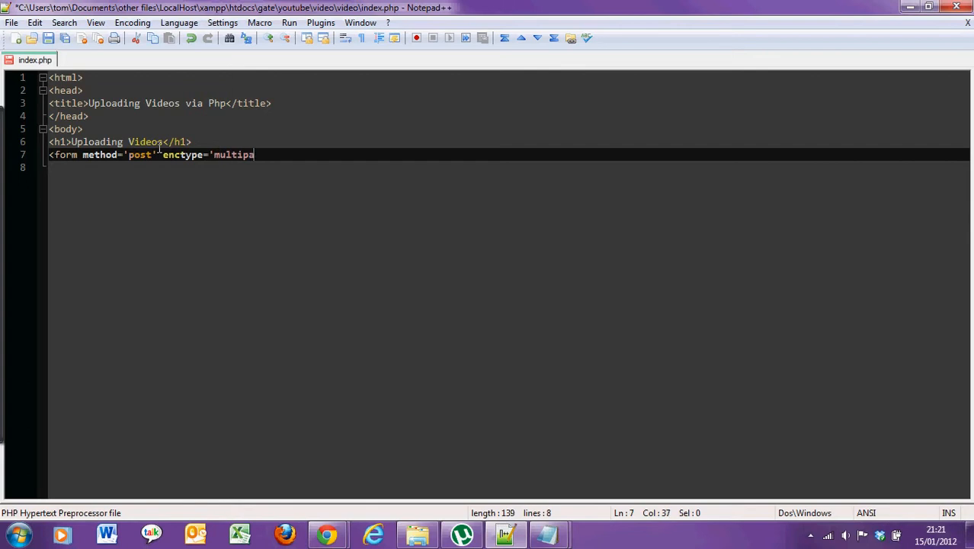
text(rt/)
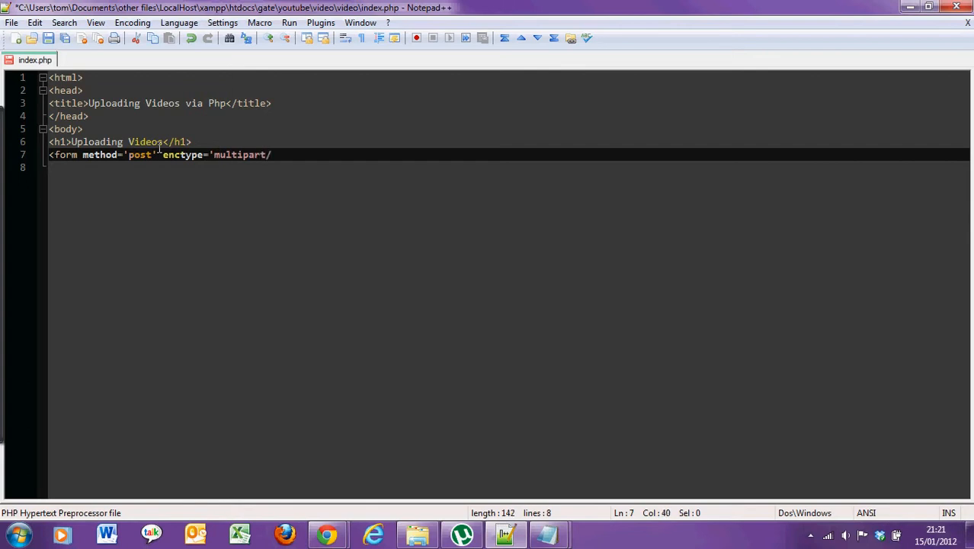
text(form-)
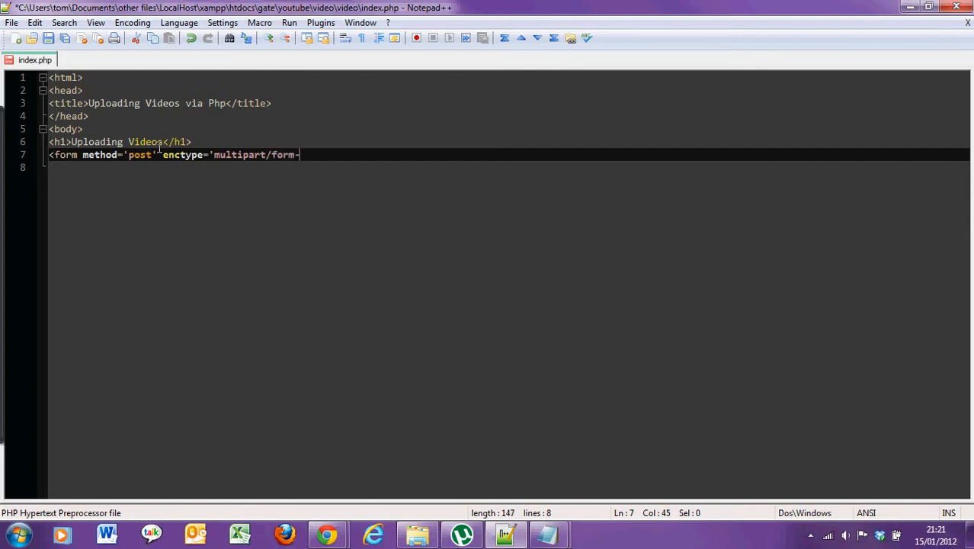
text(data)
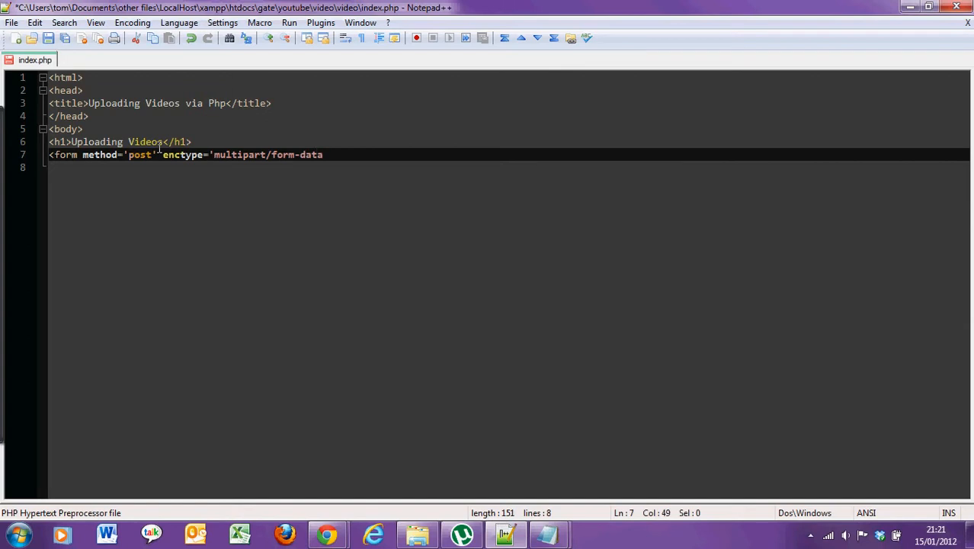
text('>)
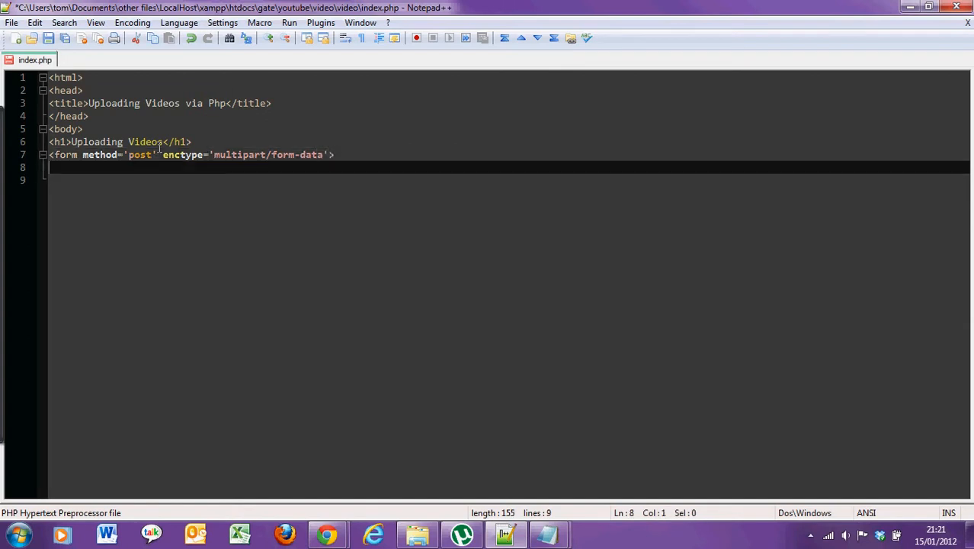
Add a Name text input named vid_name followed by a line break.
text(N)
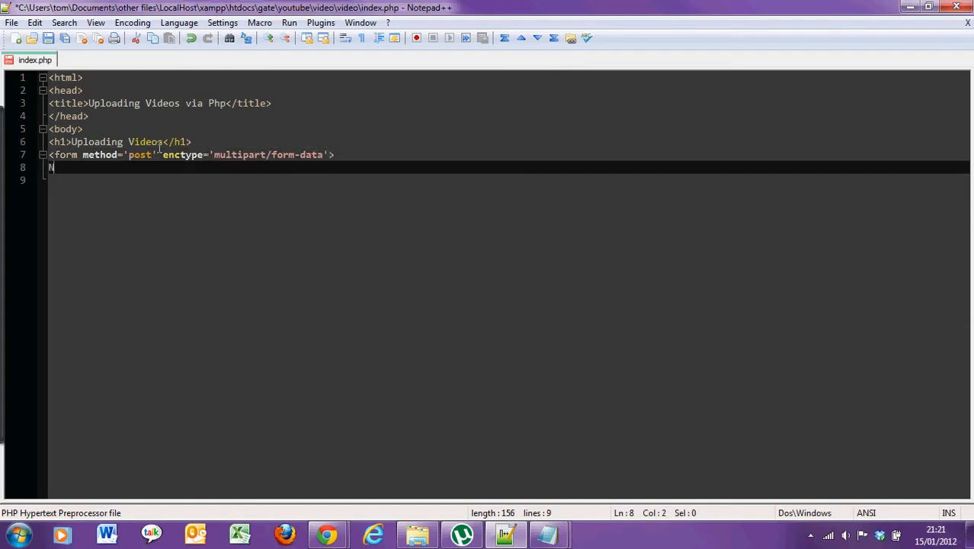
text(Name:<i)
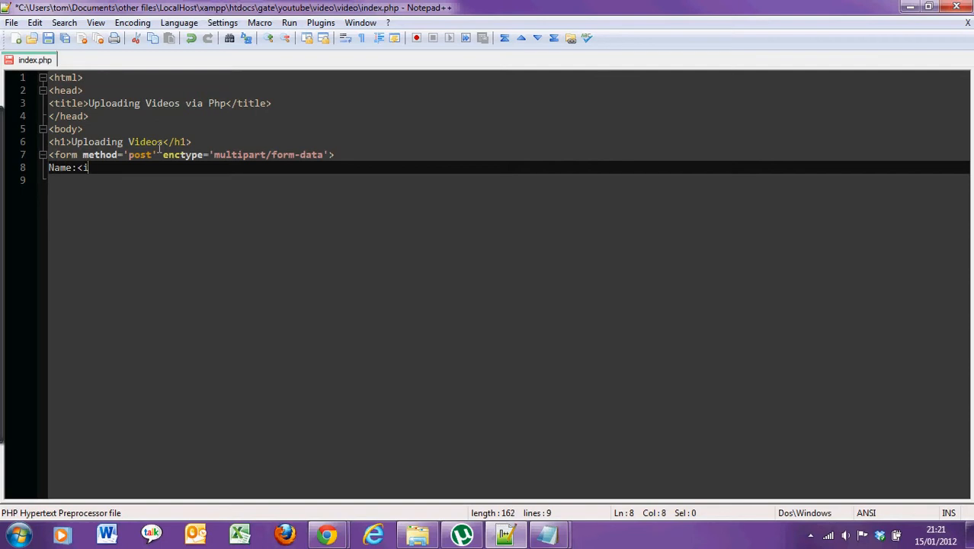
text(nput type=')
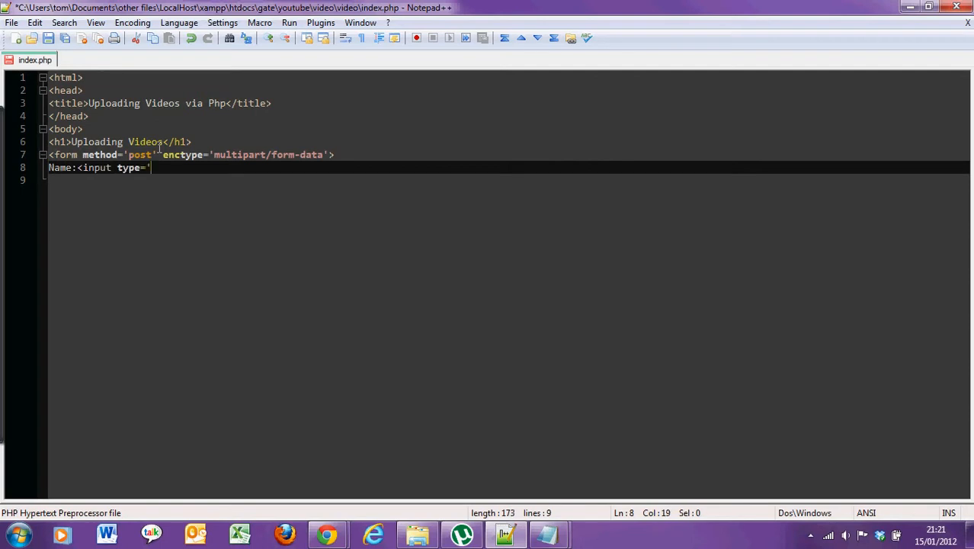
text(tex)
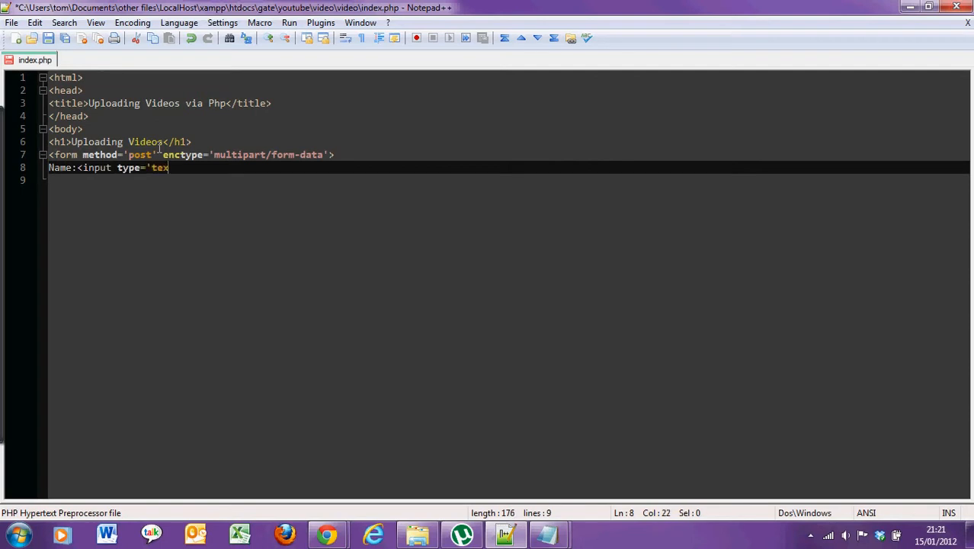
text(t')
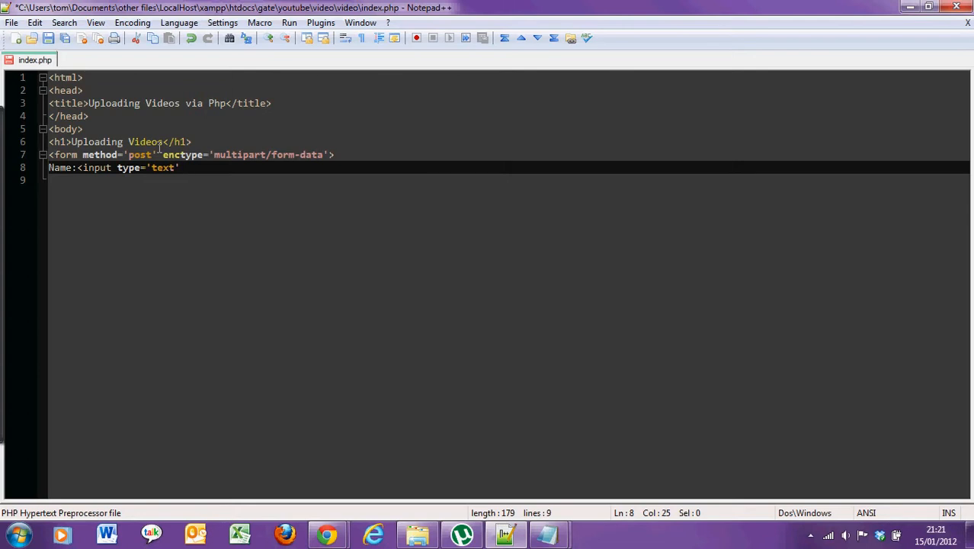
text(name=')
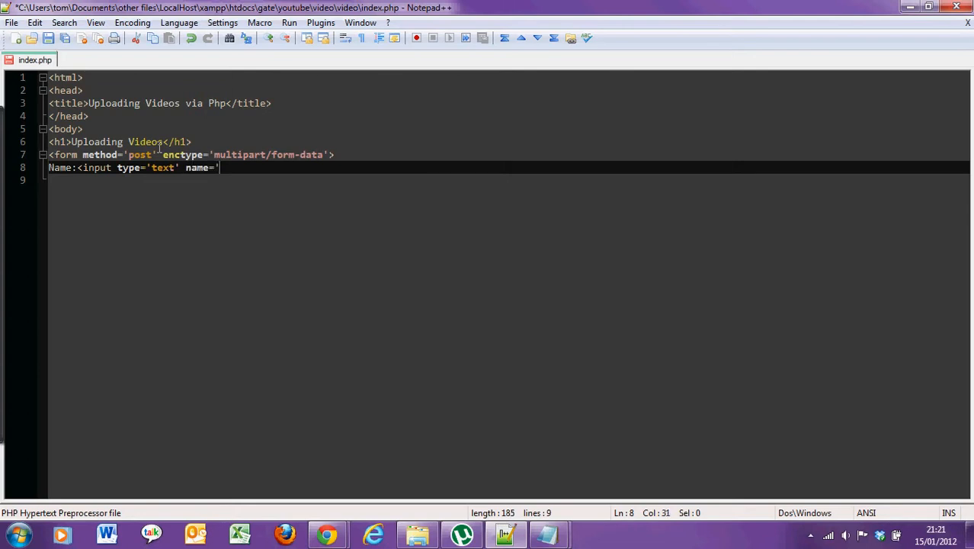
text(vid_na)
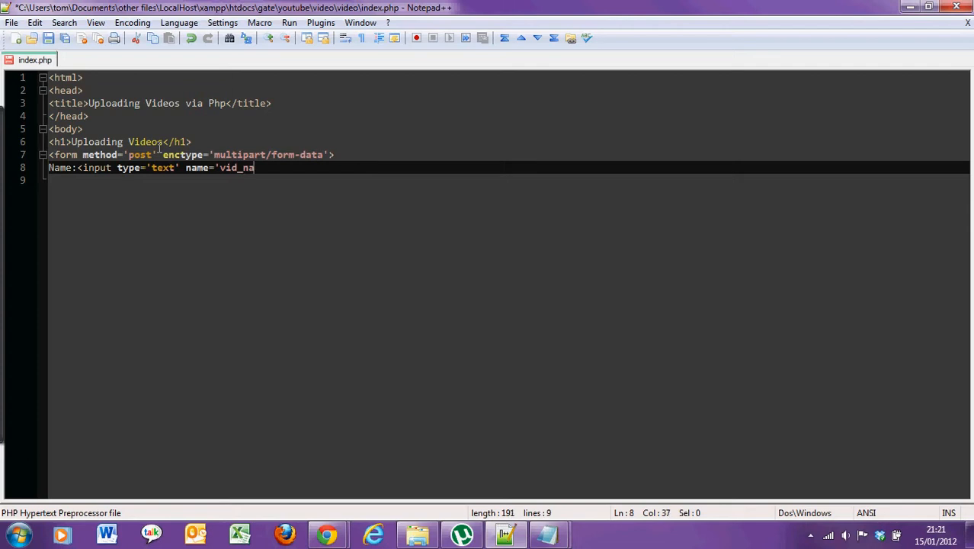
text(me')
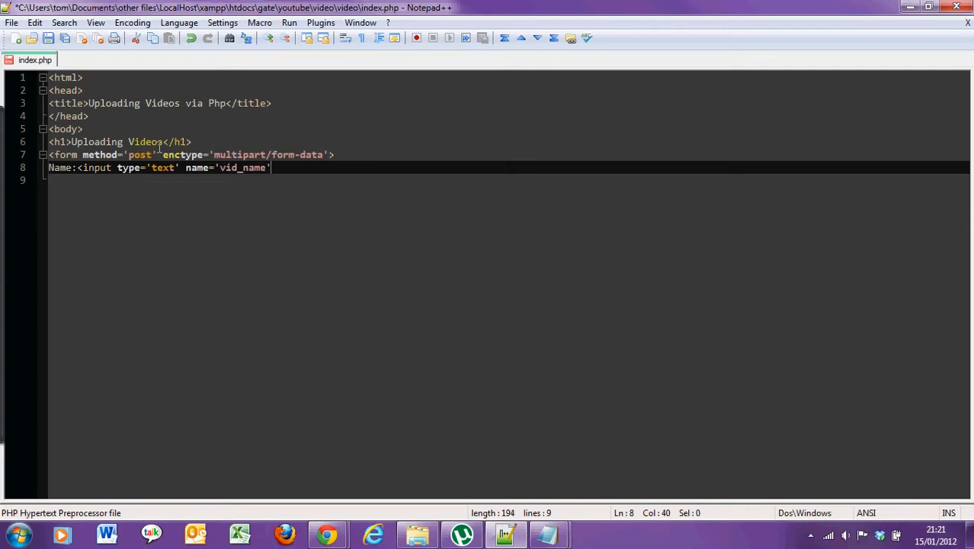
text(<br />)
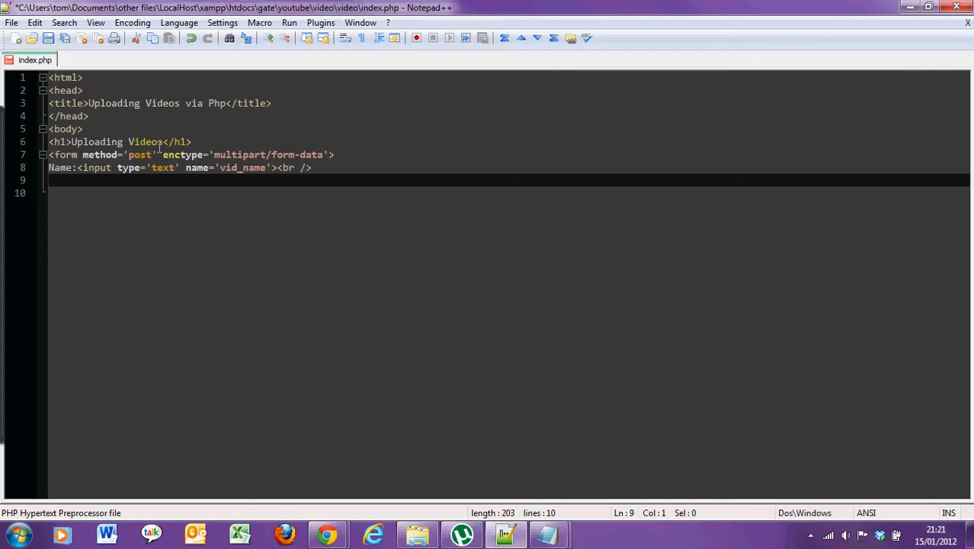
Add a Video file input named video followed by a line break.
text(Video:)
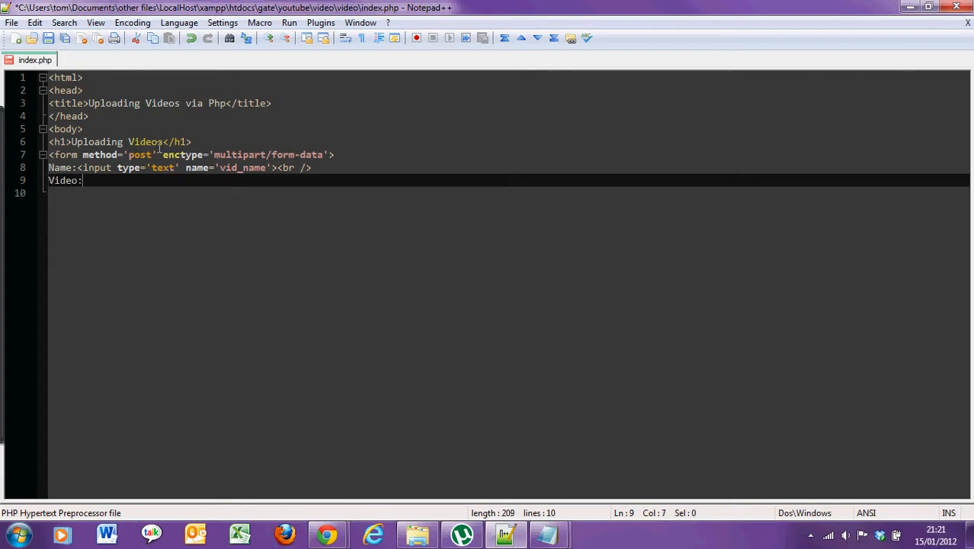
text(<input typ)
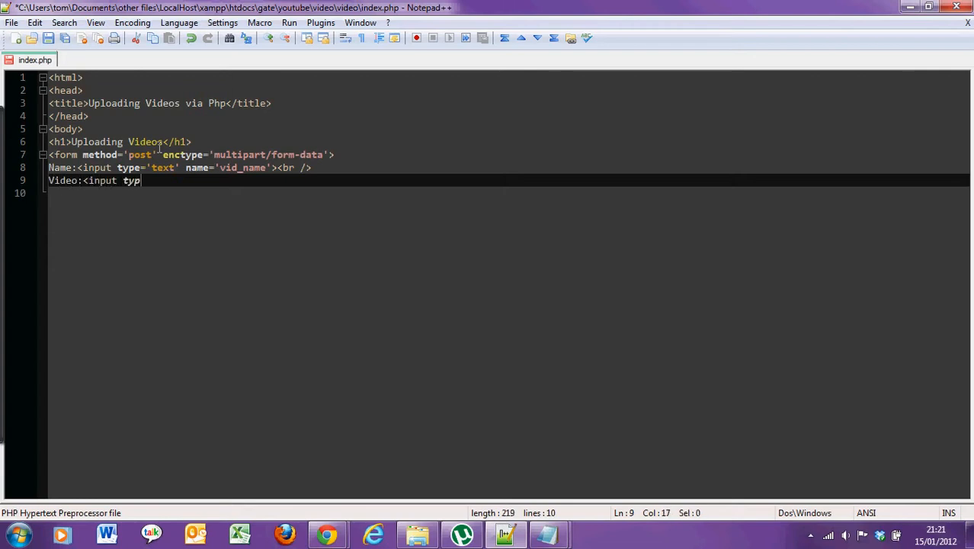
text(e='file)
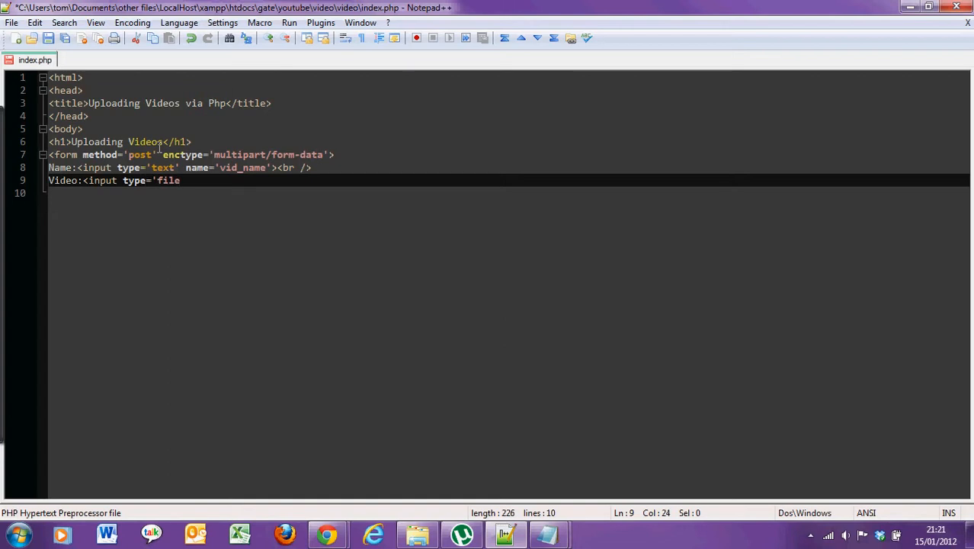
text(n)
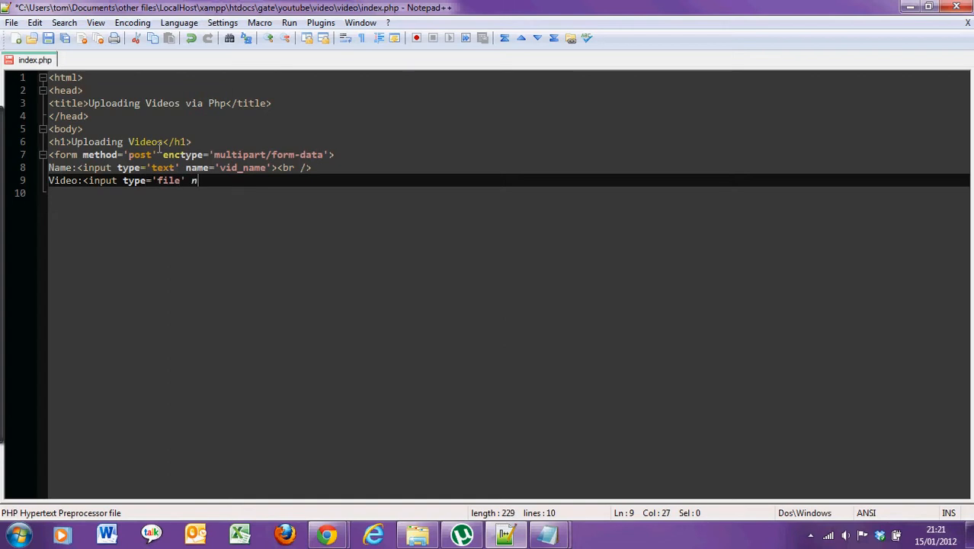
text(ame=')
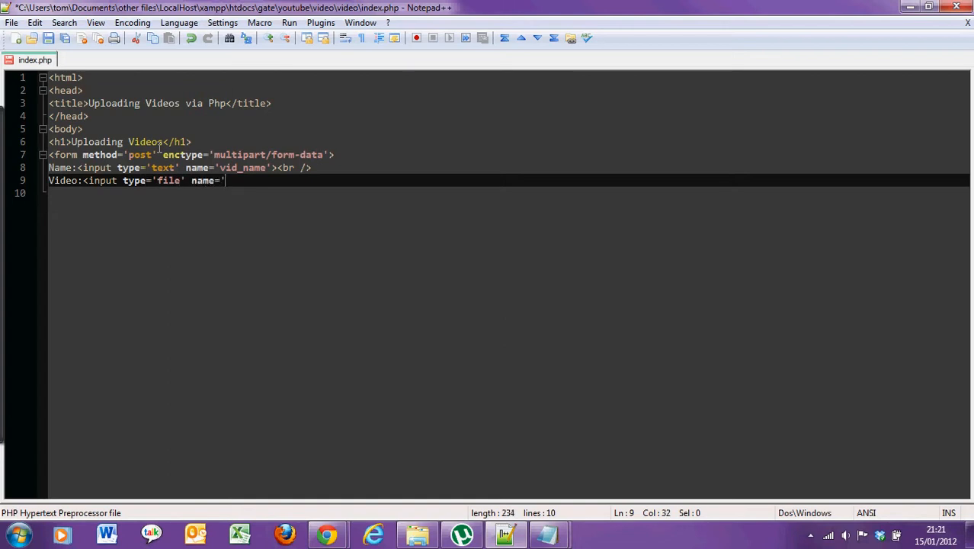
text(video)
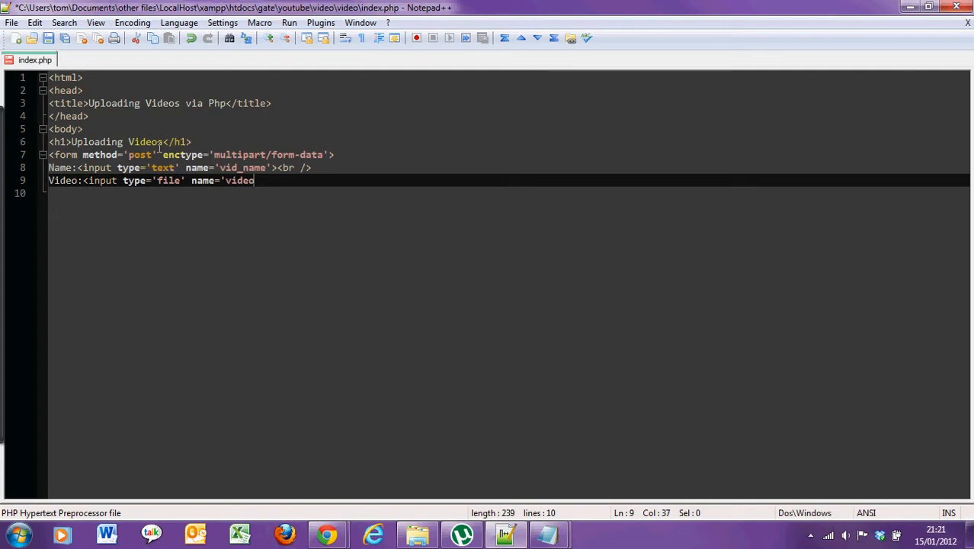
text(' />)
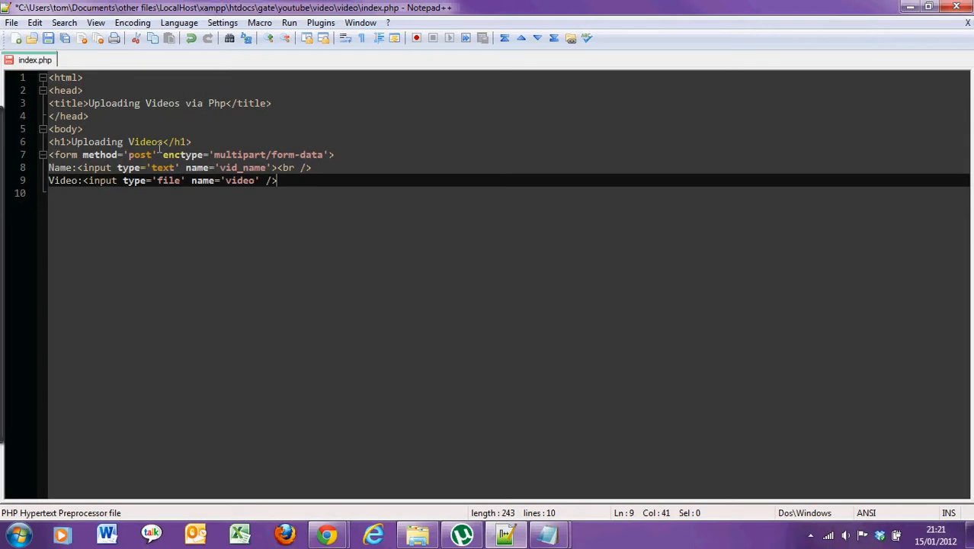
text(<br />)
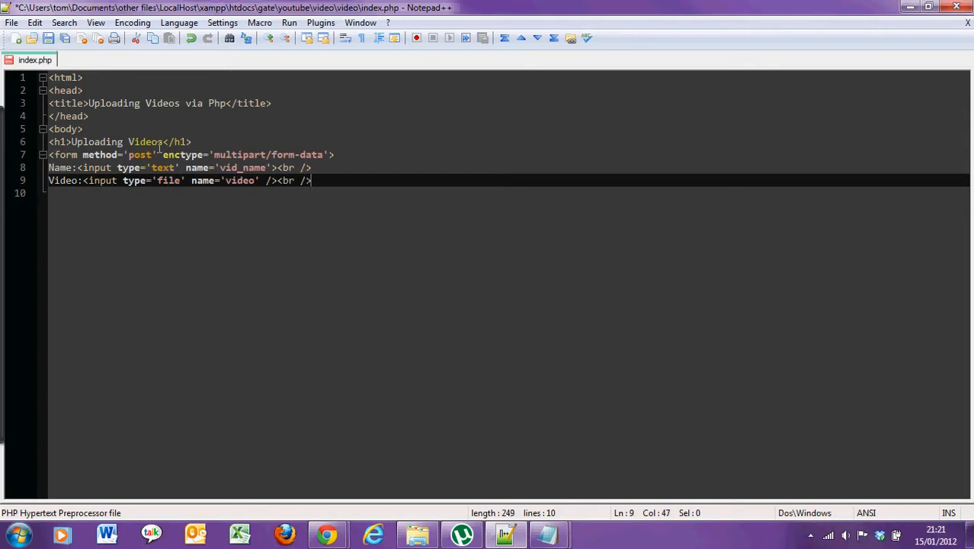
Add a submit input and close the form.
text(<input type='sub)
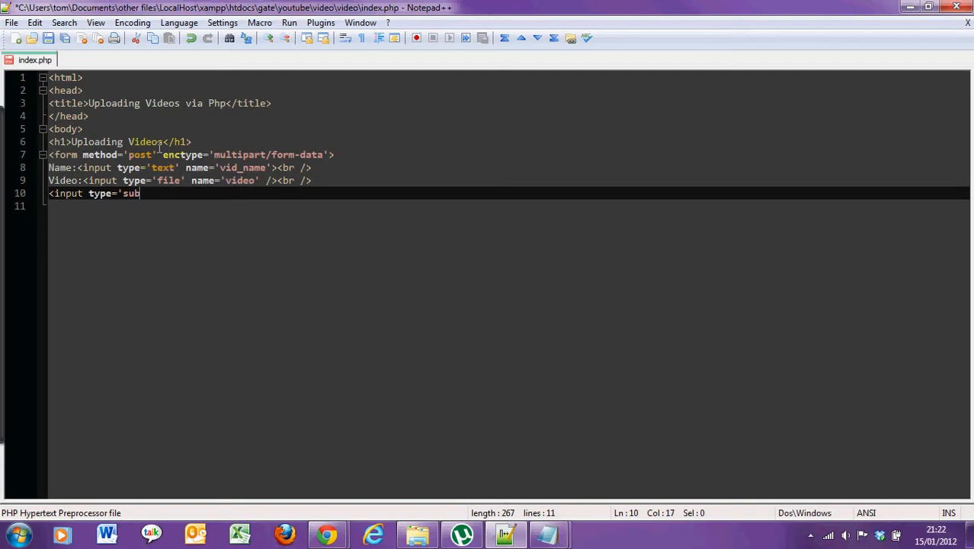
text(mit')
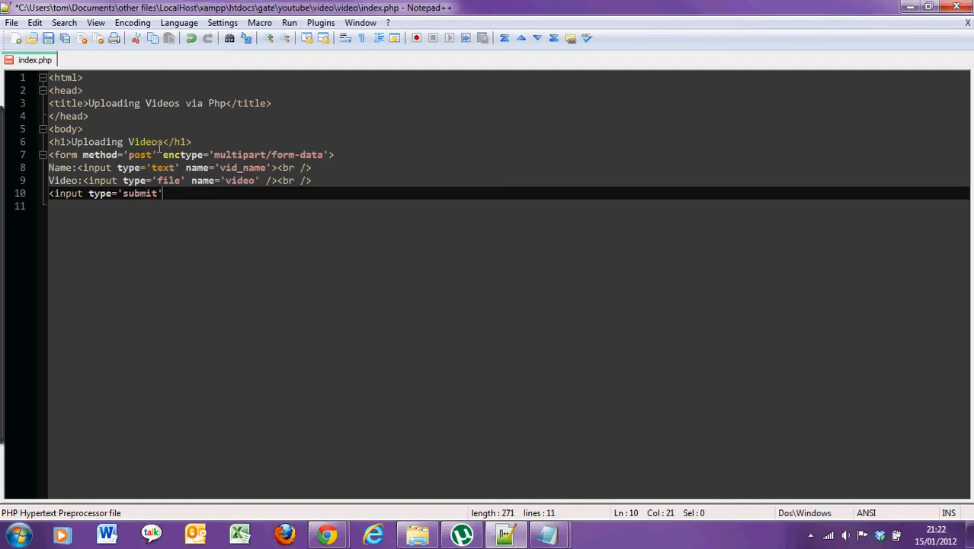
text(/.)
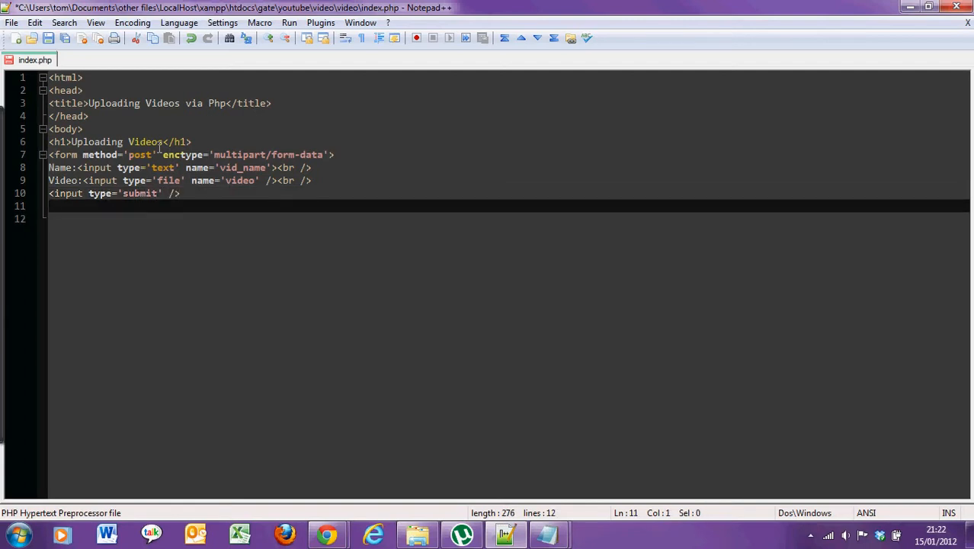
text(</form>)
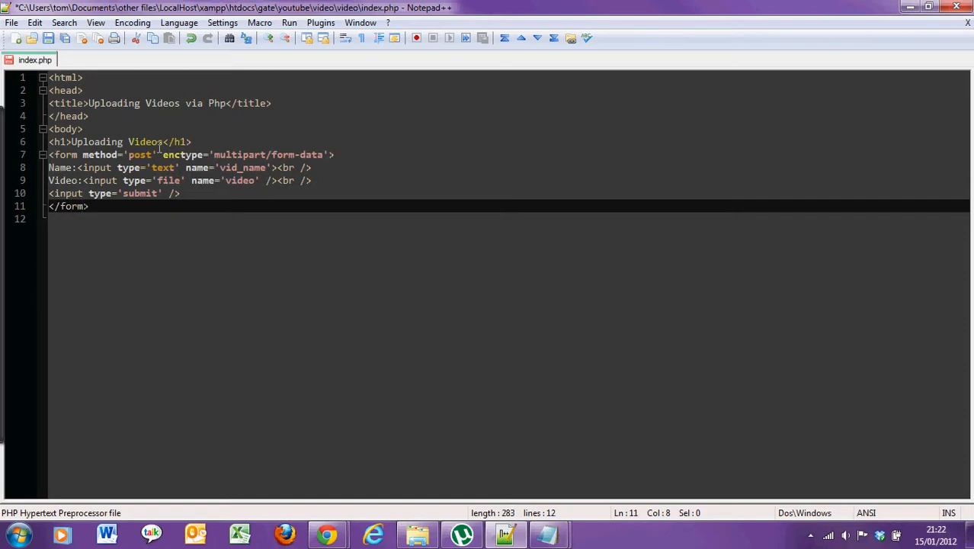
key(enter)
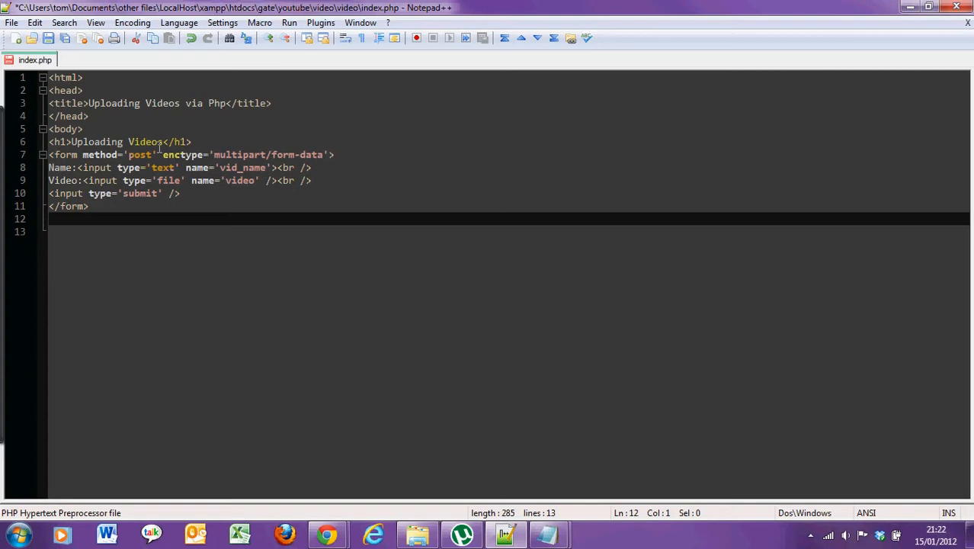
Add an <hr /> after the form and an h1 heading "Viewing The Videos".
text(<)
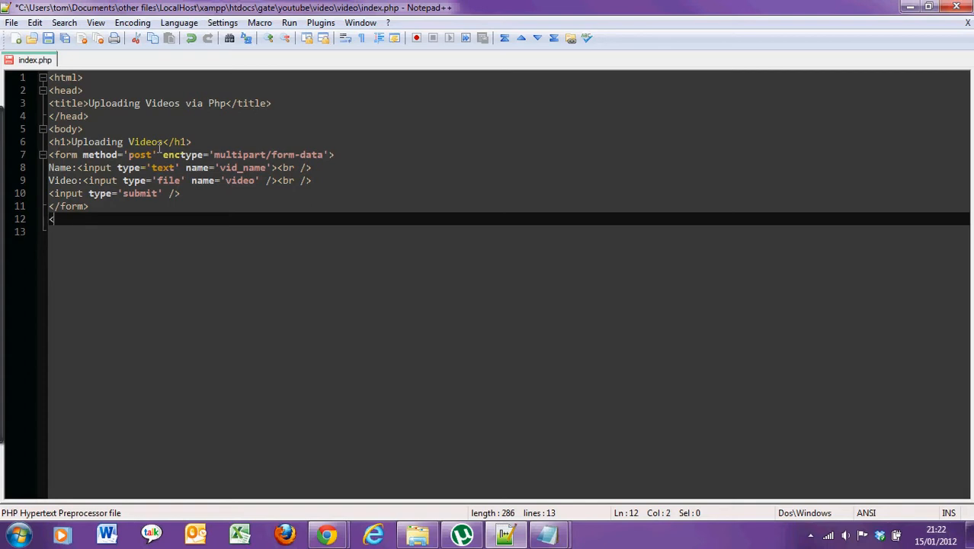
text(hr />)
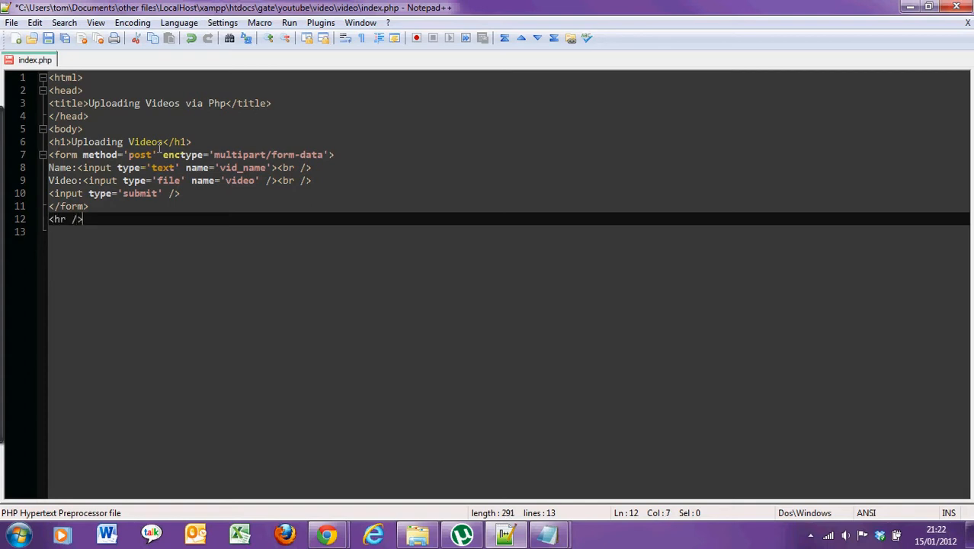
text(<1)
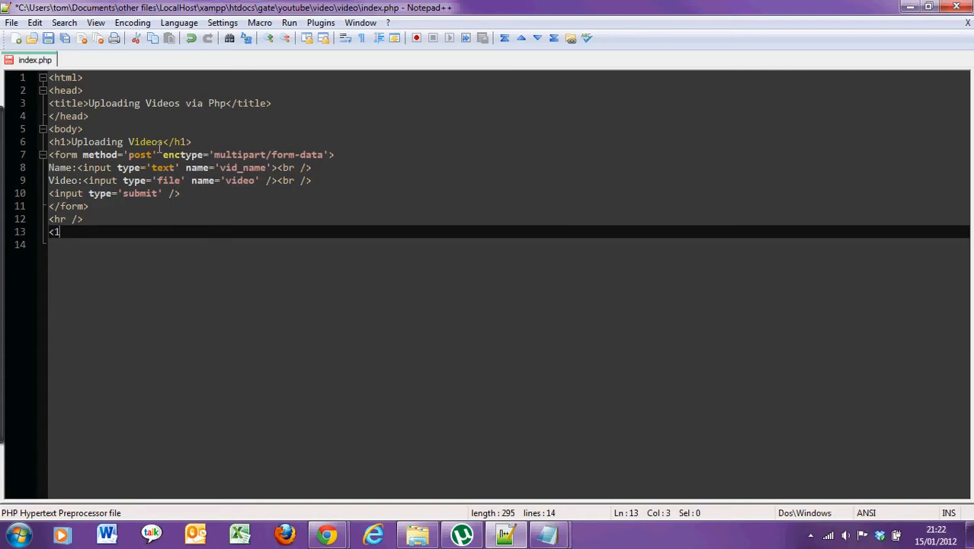
key(Backspace)
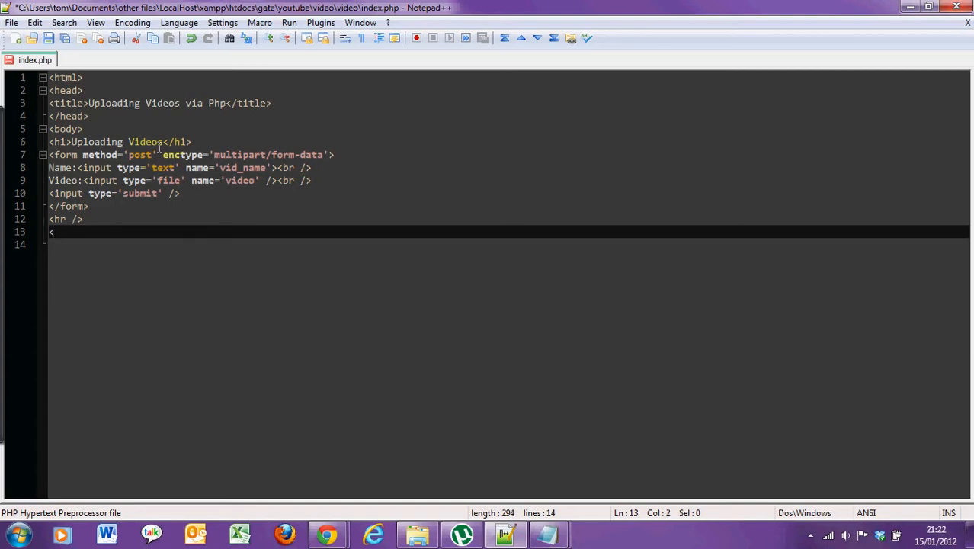
text(<h1>Viewing Th)
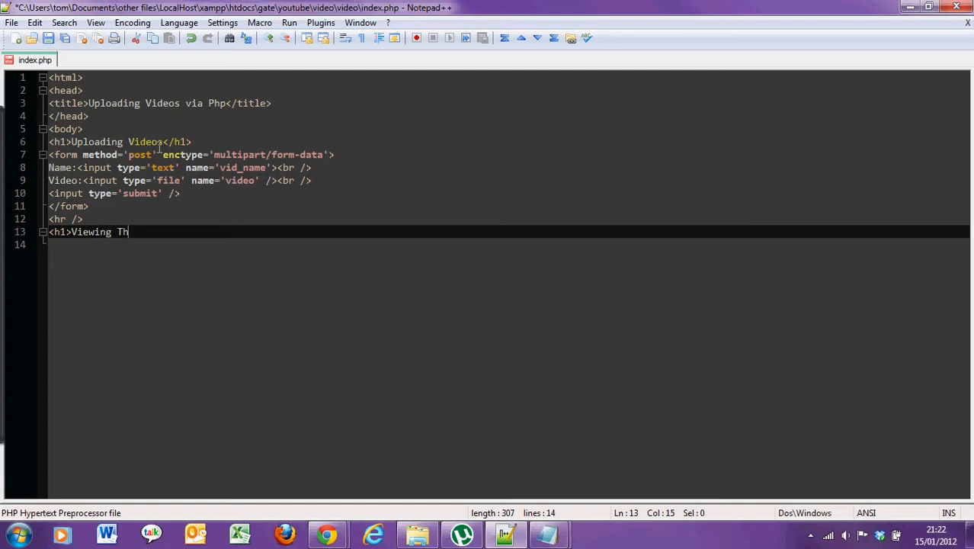
text(e Videos)
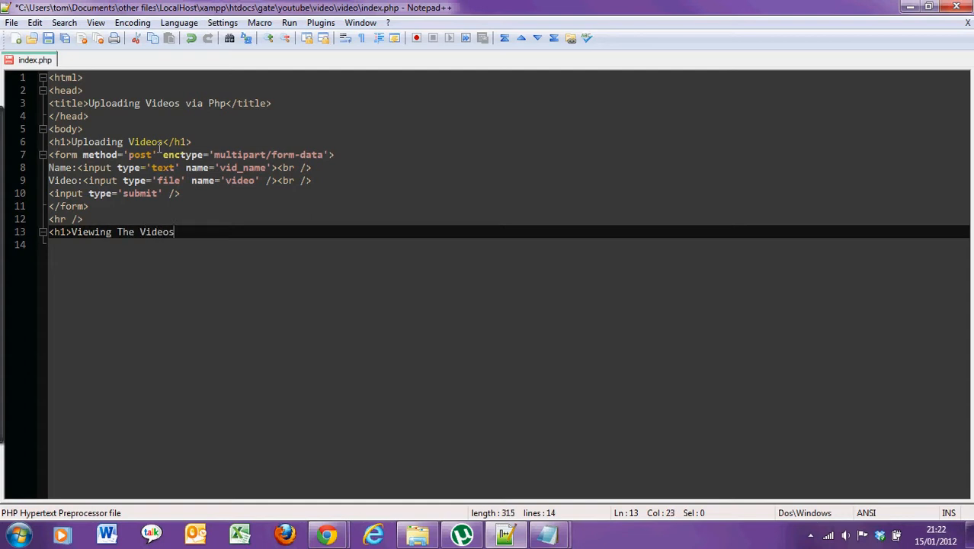
text(</h1>)
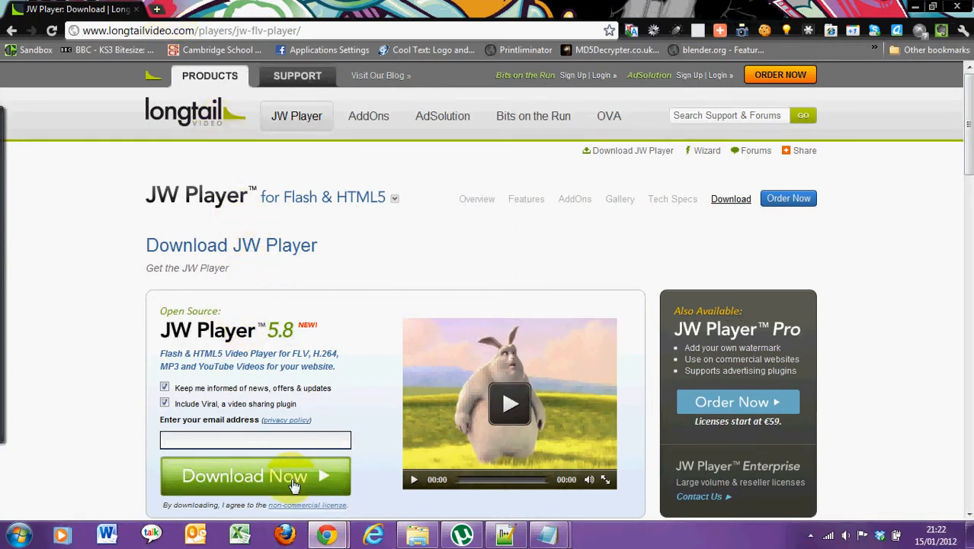
mouse_move(332, 480)
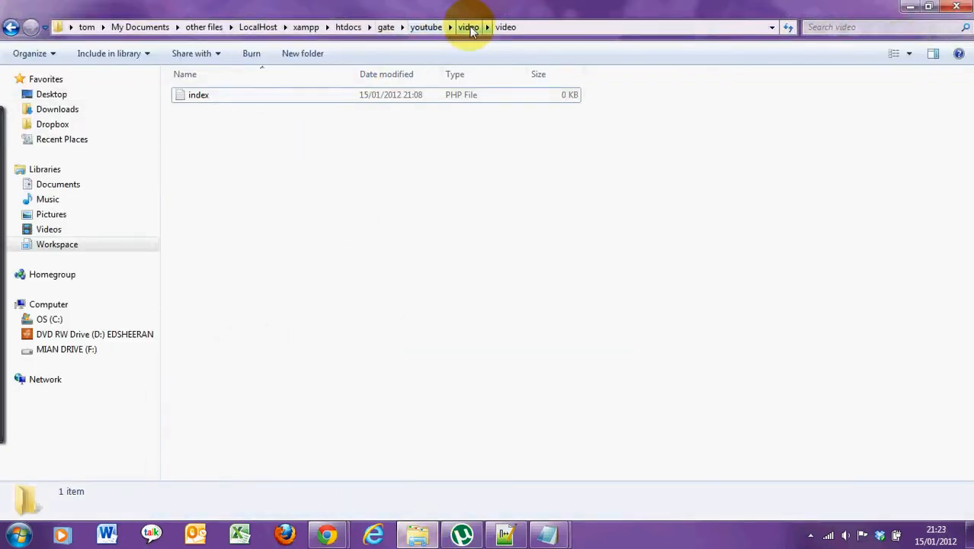
Select the JW Player files from jwplayer to video, move them into the inner video folder and open it.
click(468, 27)
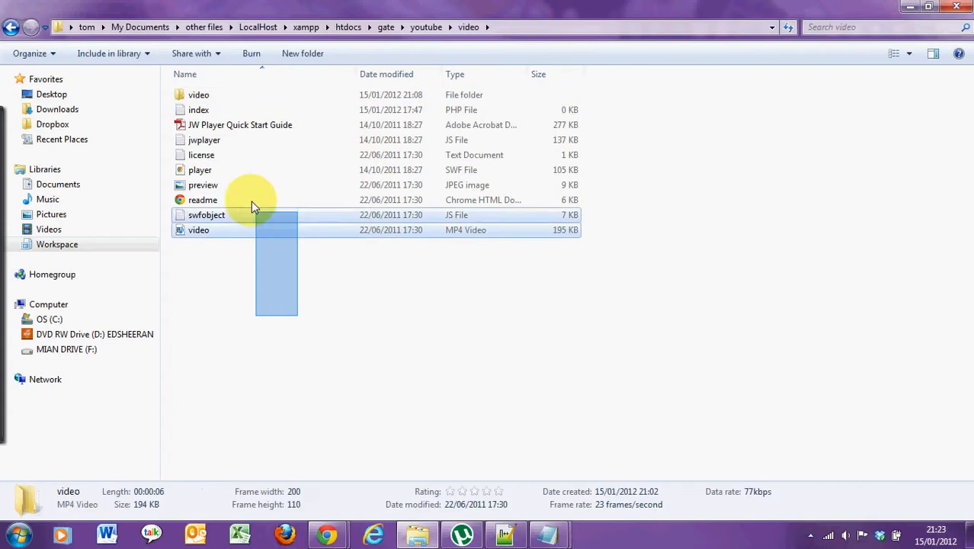
click(302, 293)
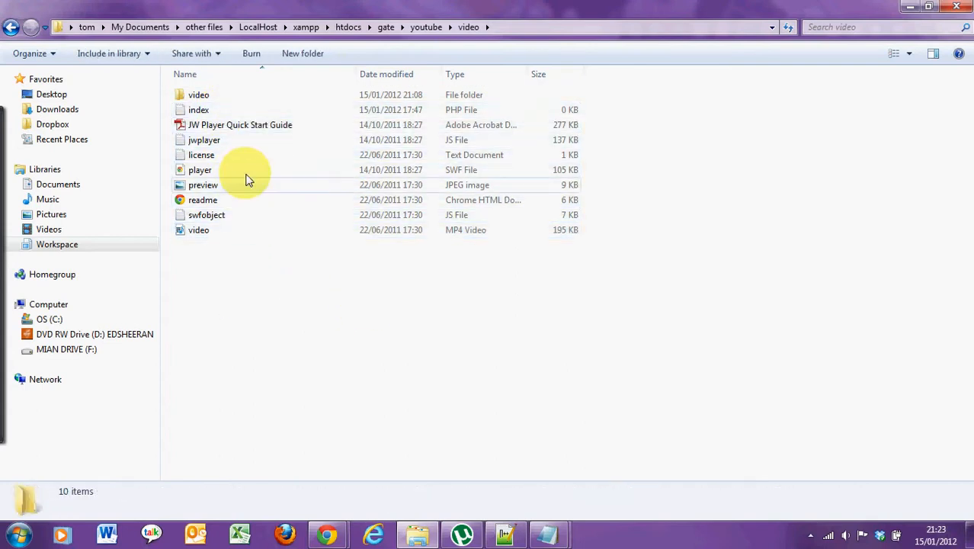
click(205, 140)
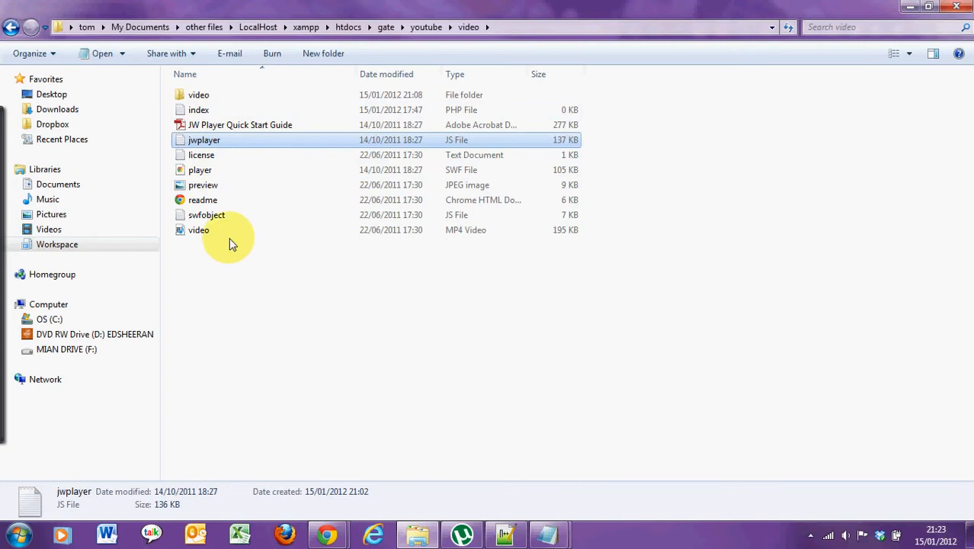
click(207, 213)
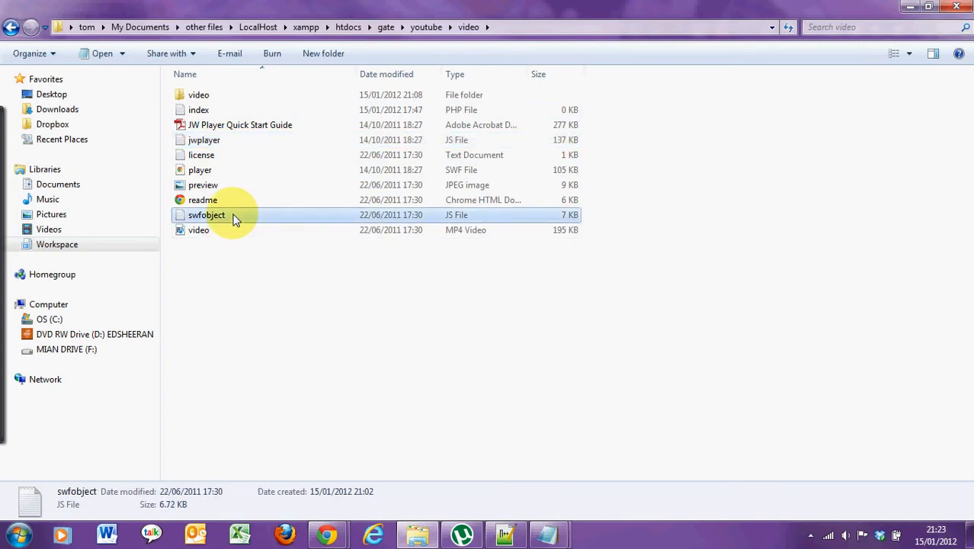
mouse_move(228, 140)
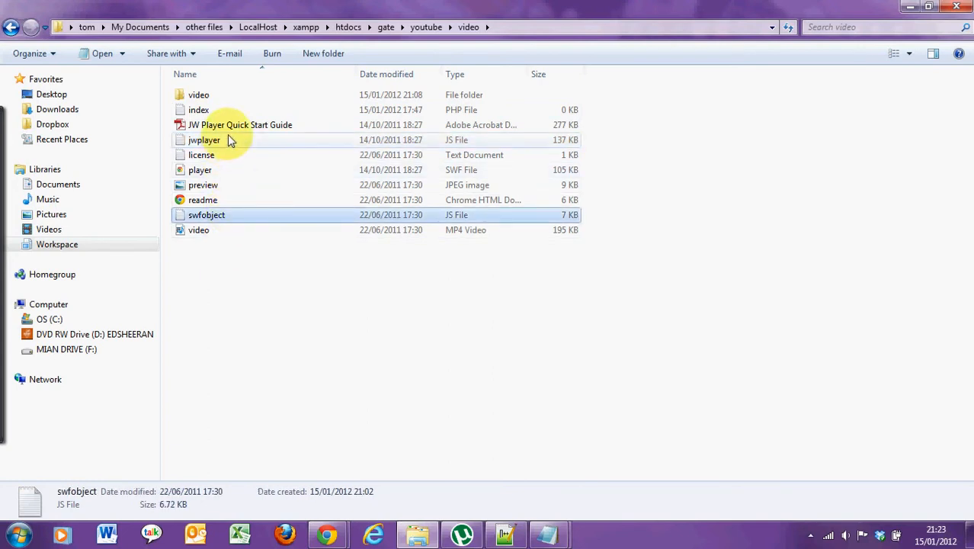
click(204, 140)
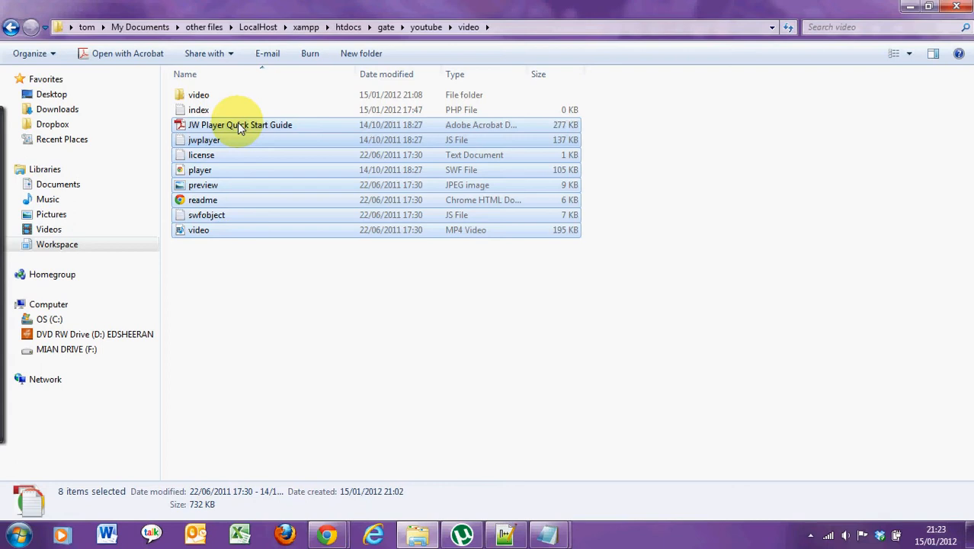
mouse_move(232, 94)
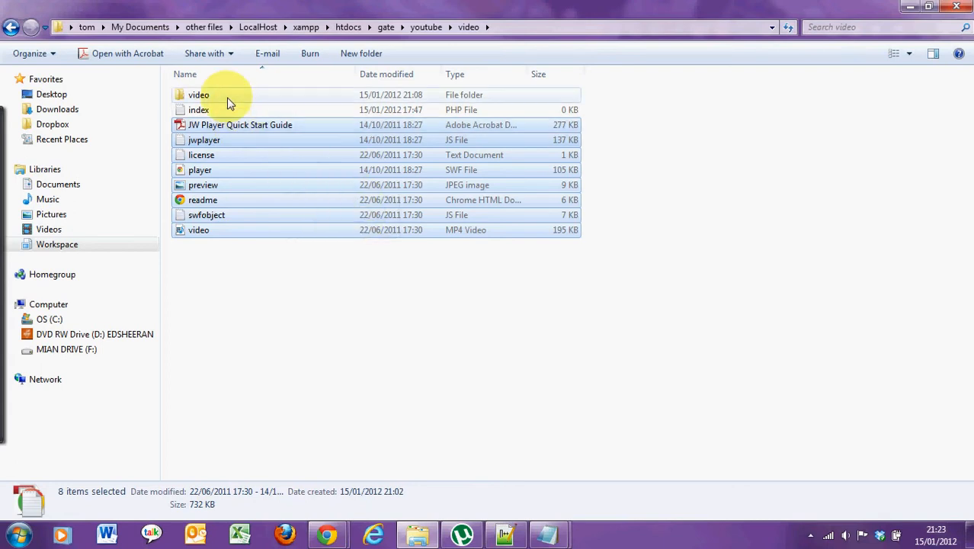
double_click(198, 94)
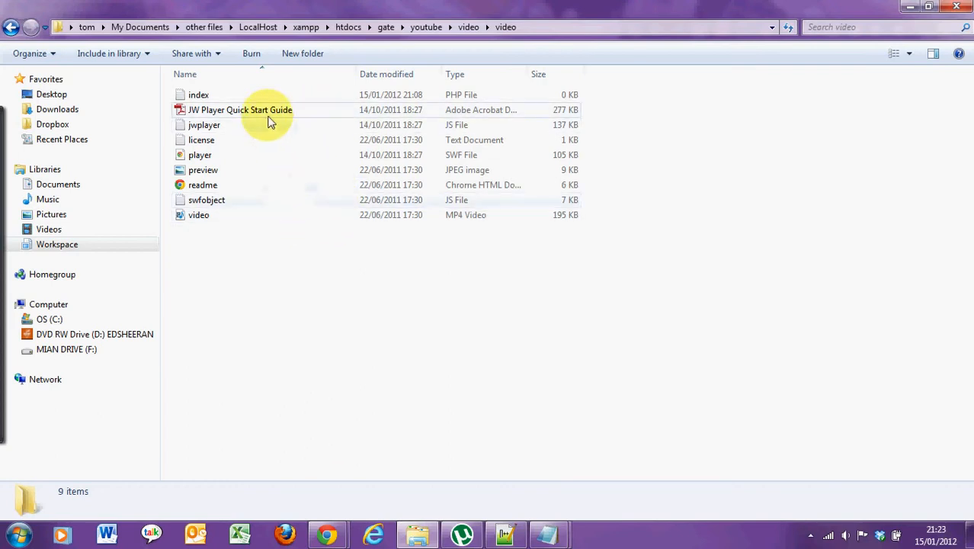
mouse_move(273, 151)
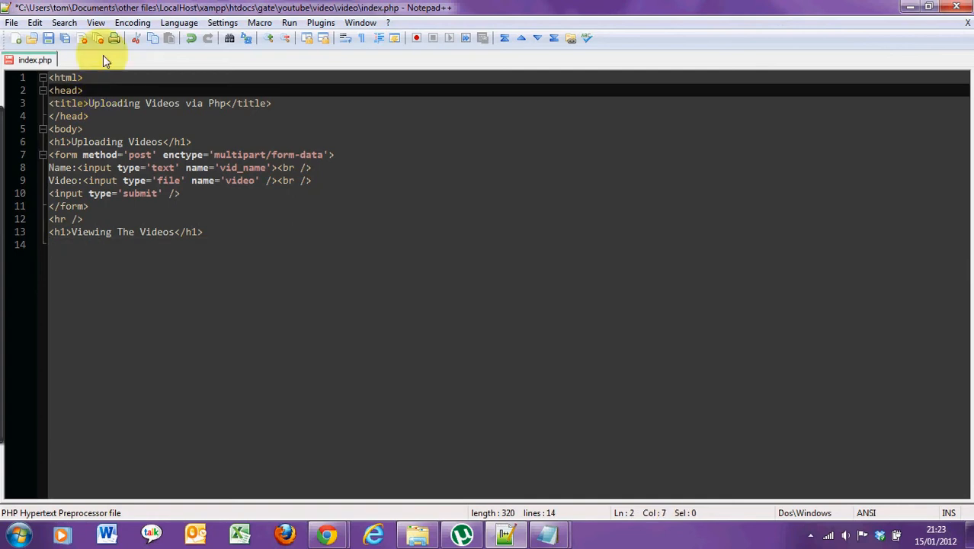
Begin a script tag in the head with type='text/javascript' and a src attribute.
text(<sc)
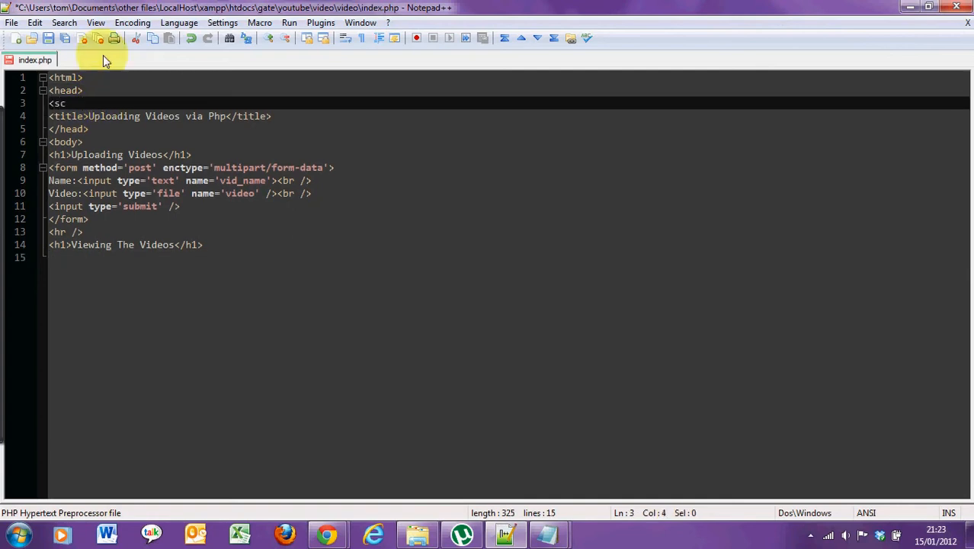
text(ript)
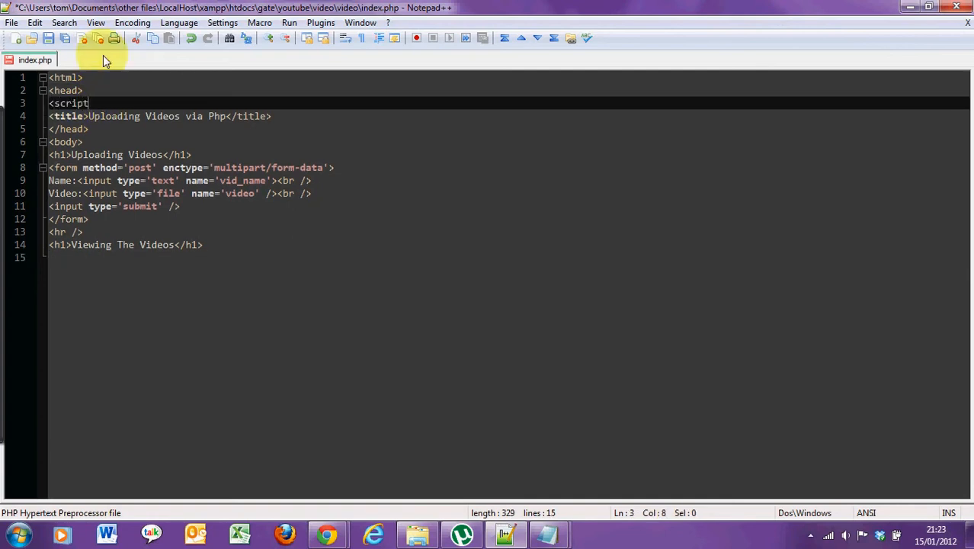
text(type=')
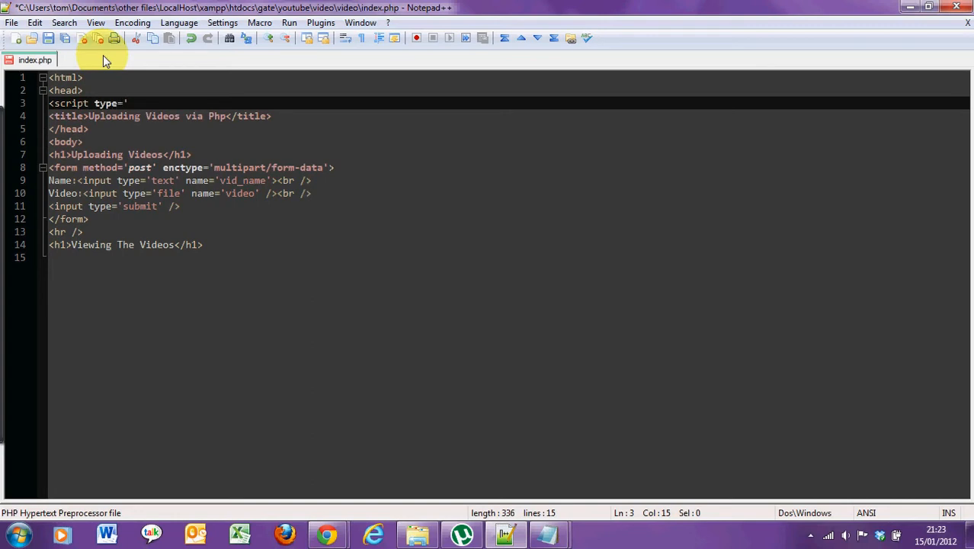
text(text/j)
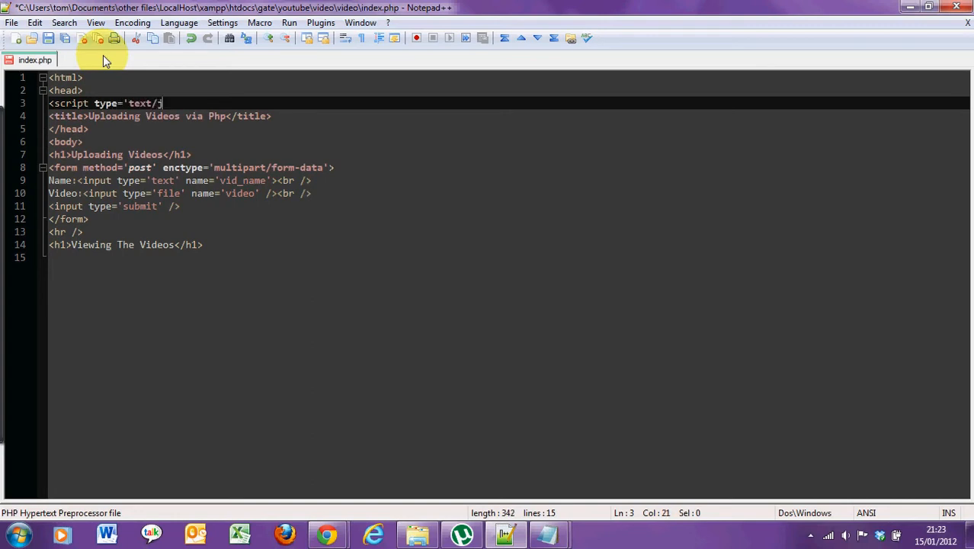
text(avascr)
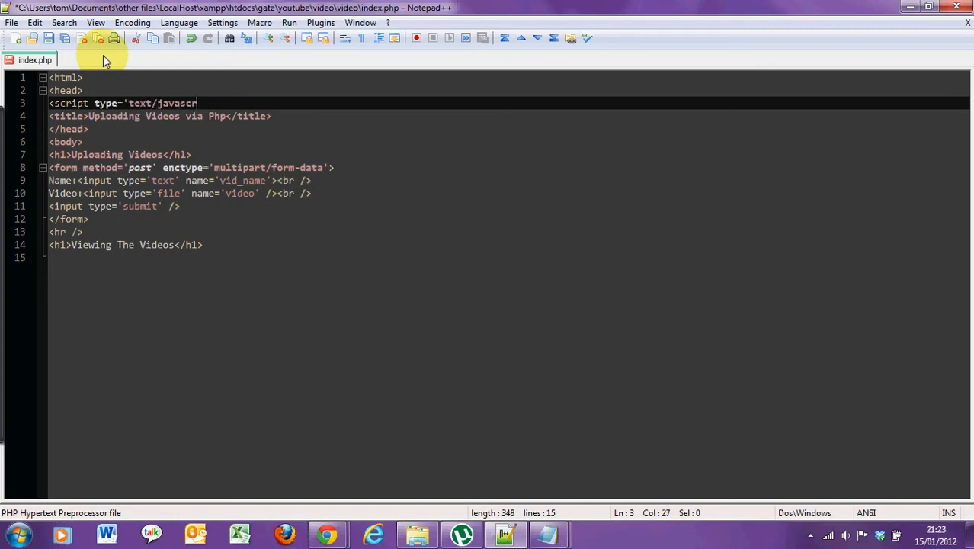
text(ipt)
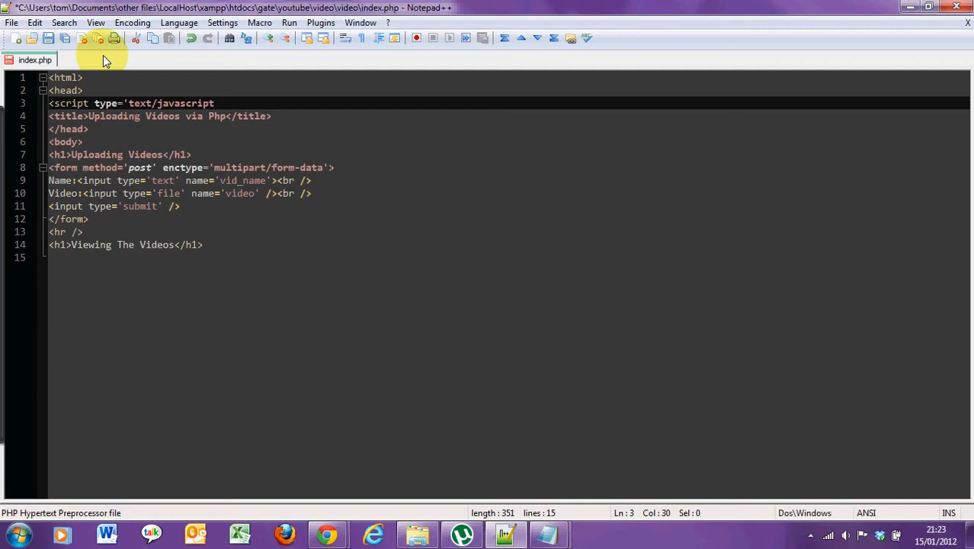
text(')
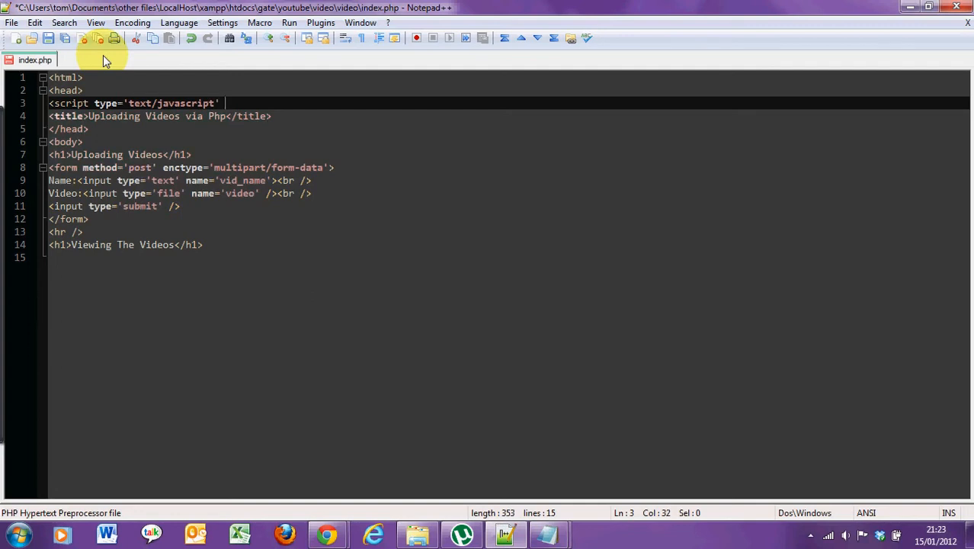
text(src=')
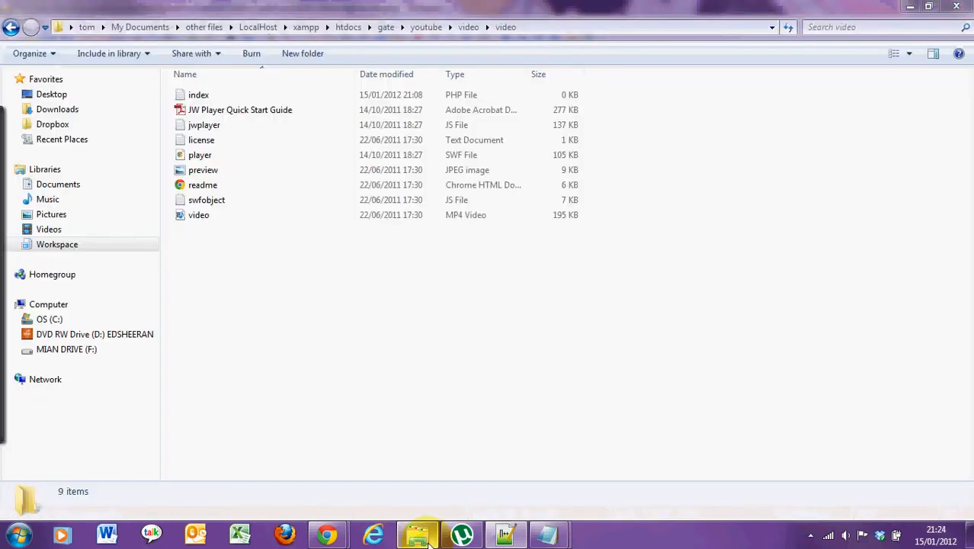
mouse_move(204, 125)
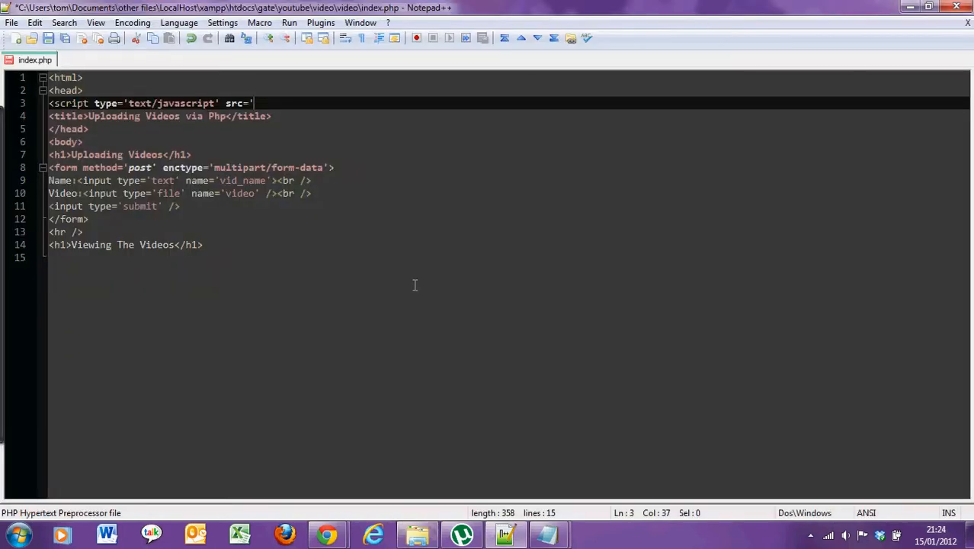
Point the script's src at jwplayer.js and close the script element.
text(jwplayer)
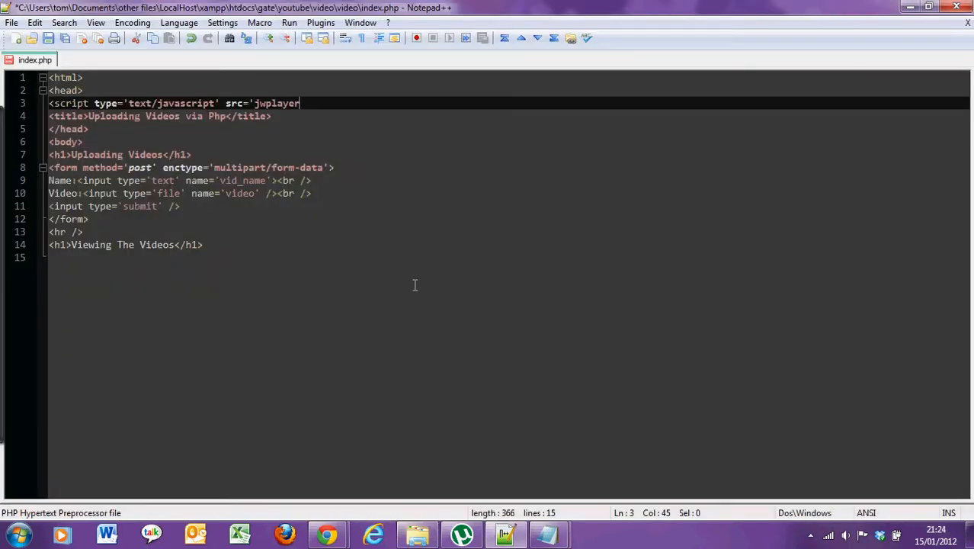
text(.js)
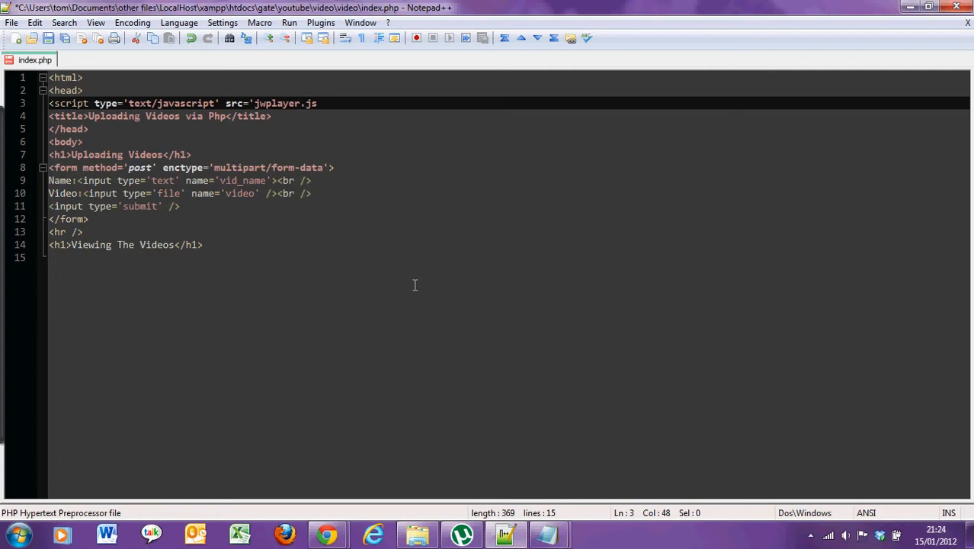
text('></s)
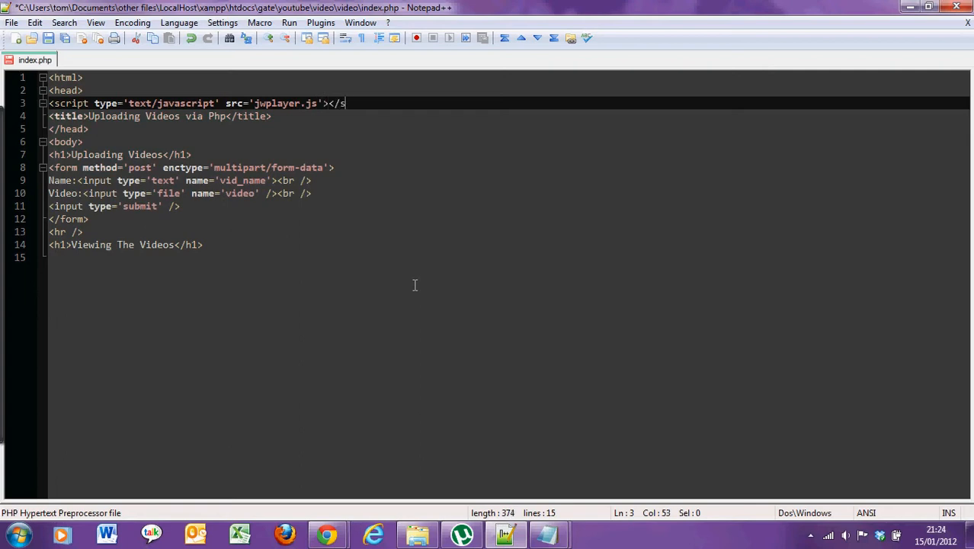
text(cript>)
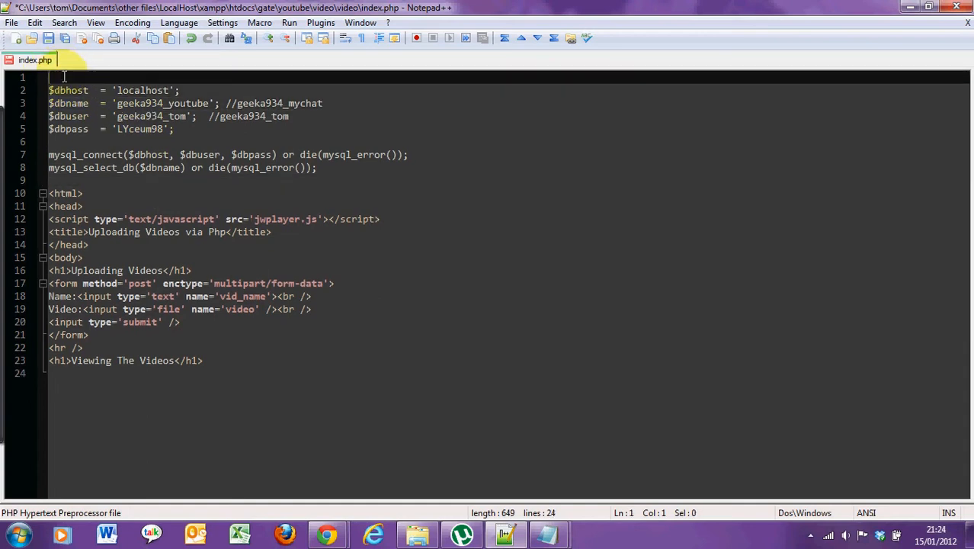
Insert a <?php block above the HTML with the MySQL connection and FTP login failure check.
text(<?php)
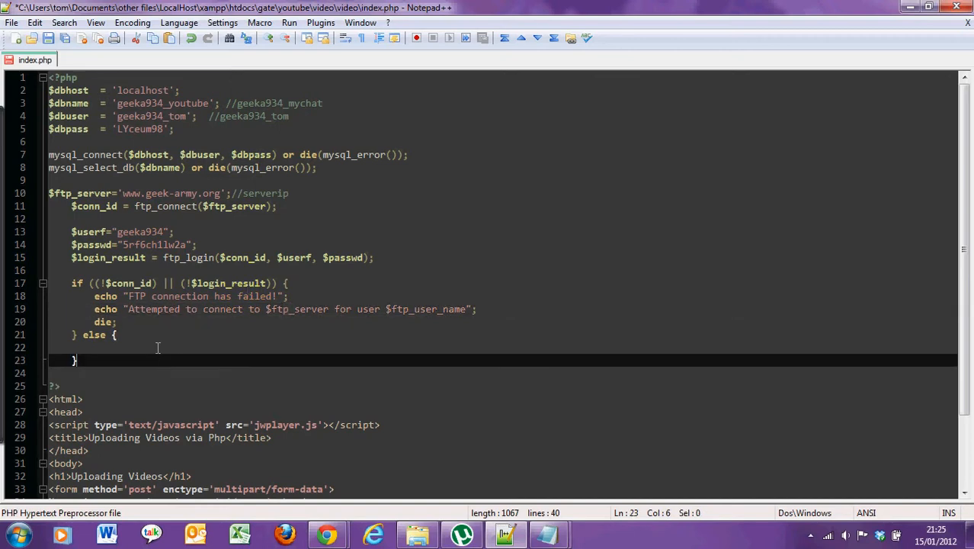
key(enter)
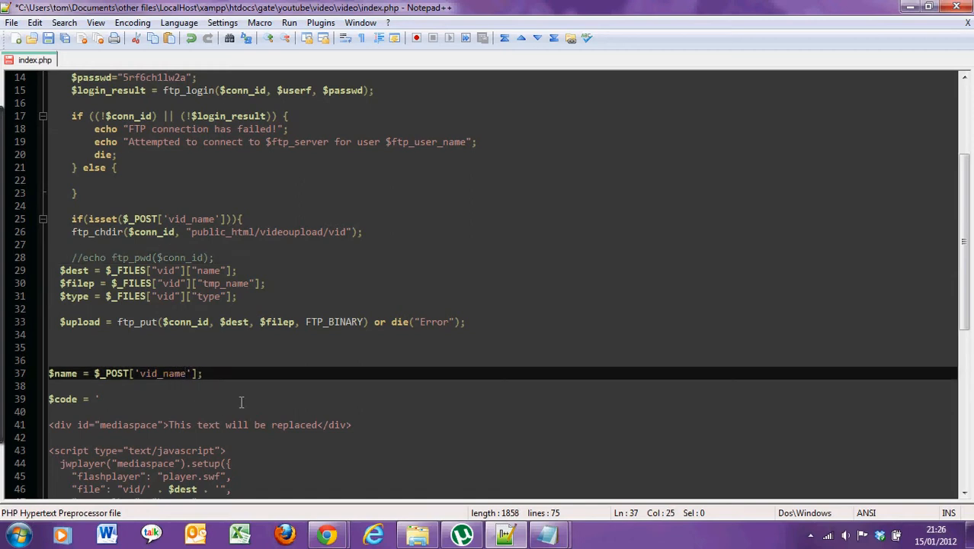
Change the $_FILES lookups from vid to video and move to the blank line after ftp_put.
scroll(down, 3)
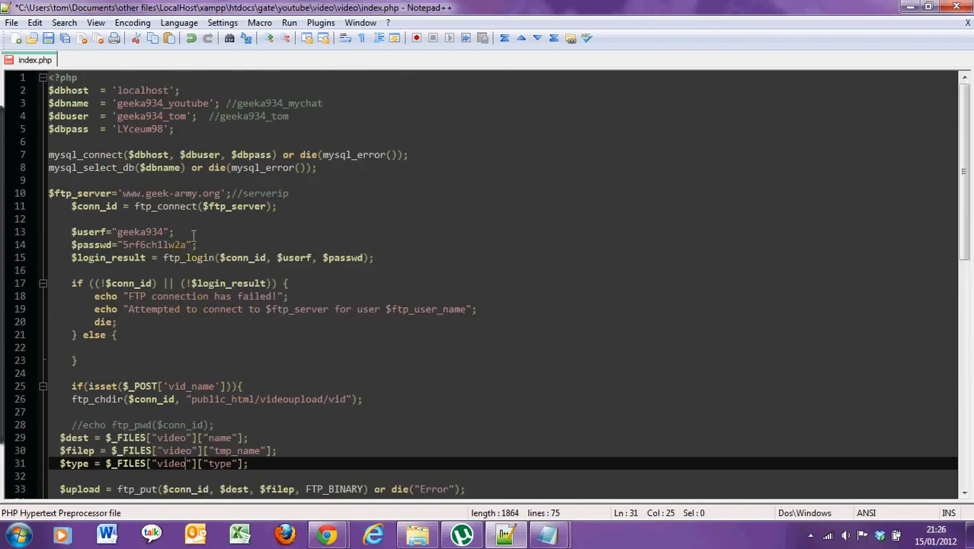
scroll(down, 3)
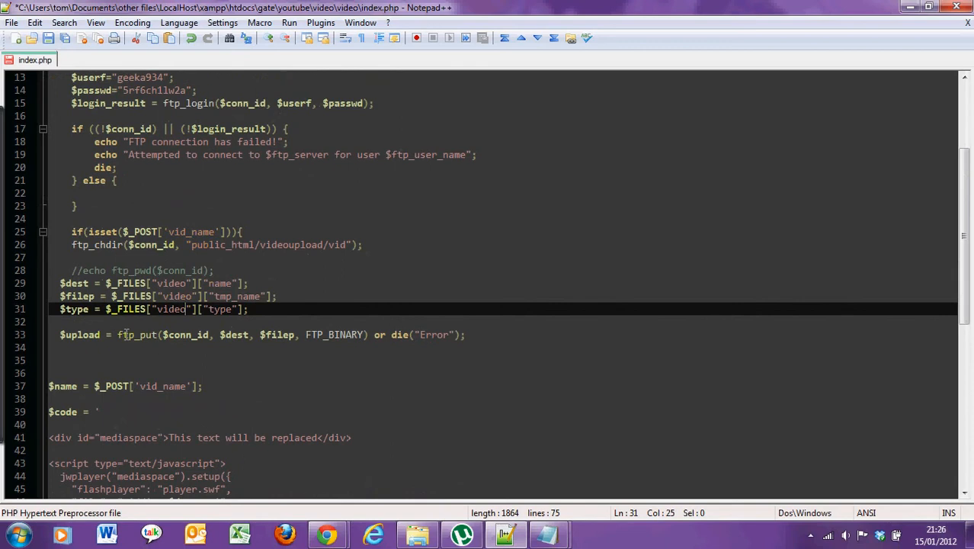
click(149, 334)
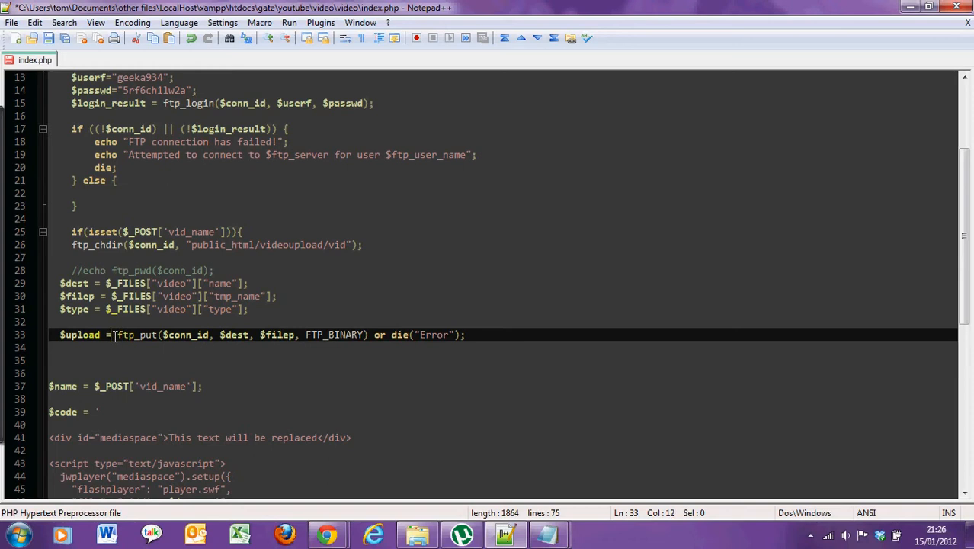
double_click(135, 335)
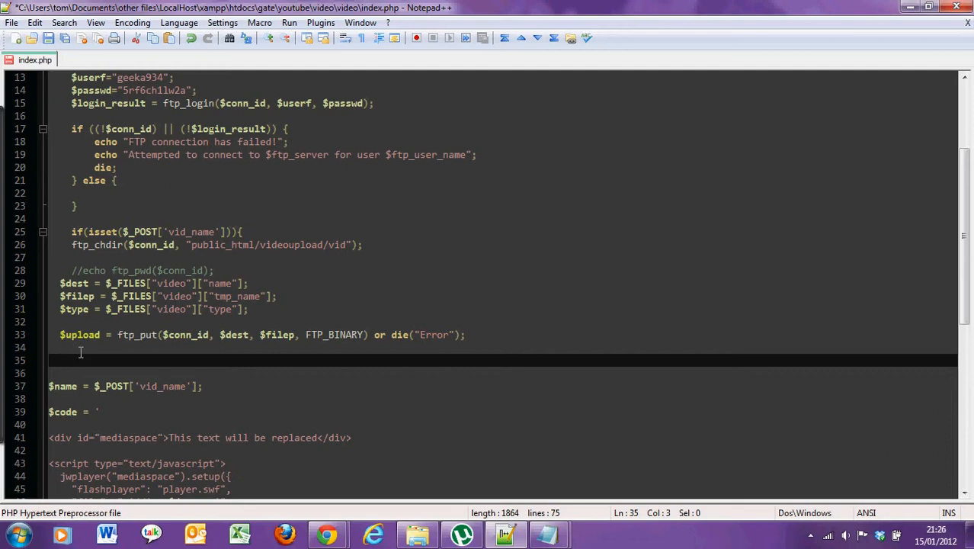
click(51, 360)
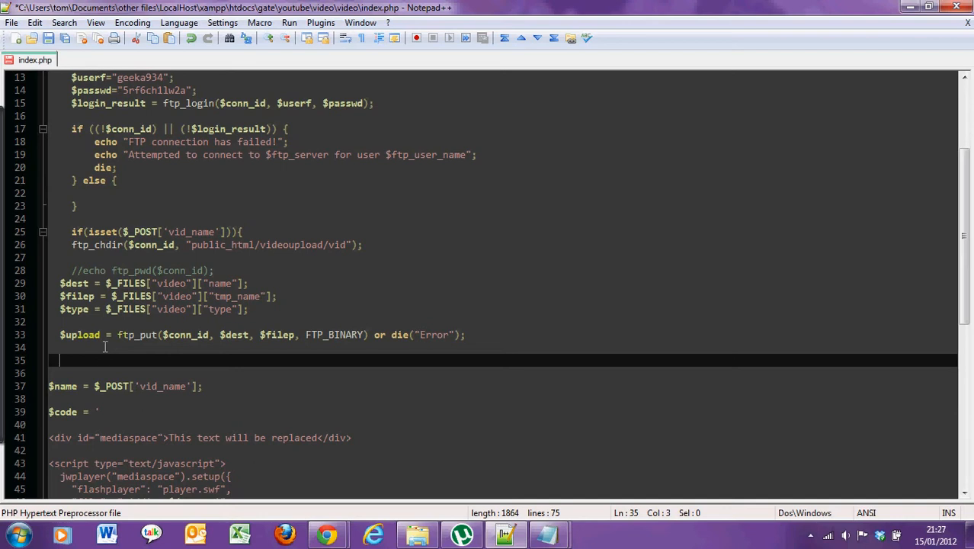
scroll(down, 3)
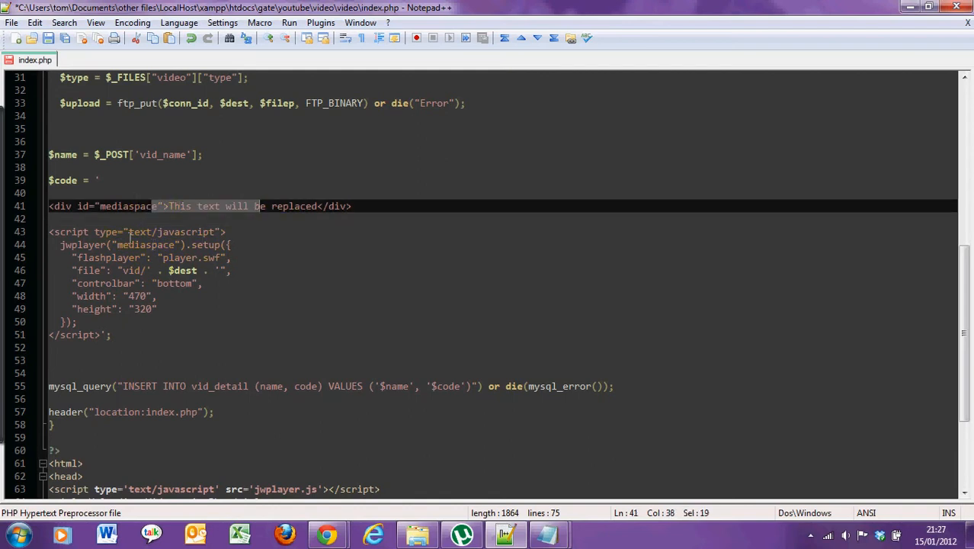
Review the mysql_query insert code and switch over to the Chrome browser.
scroll(down, 3)
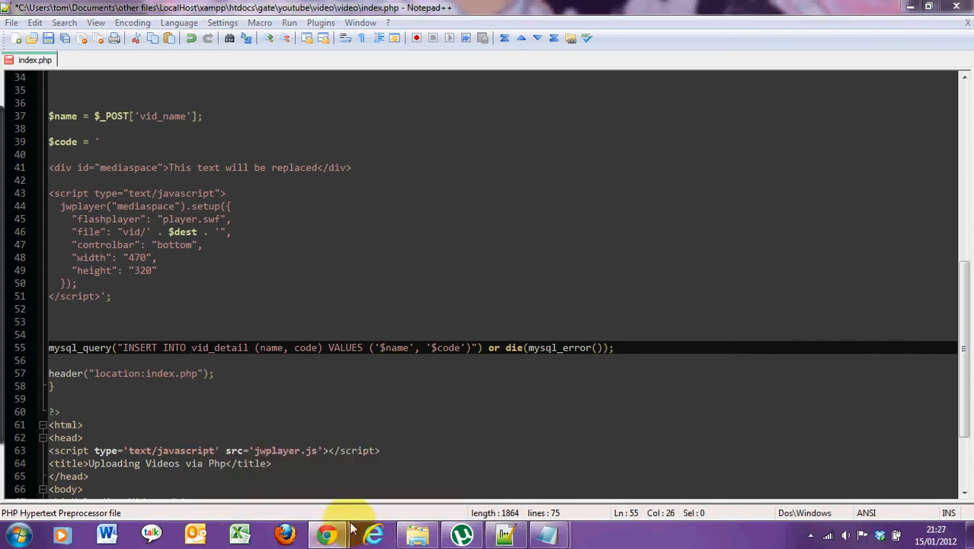
click(326, 533)
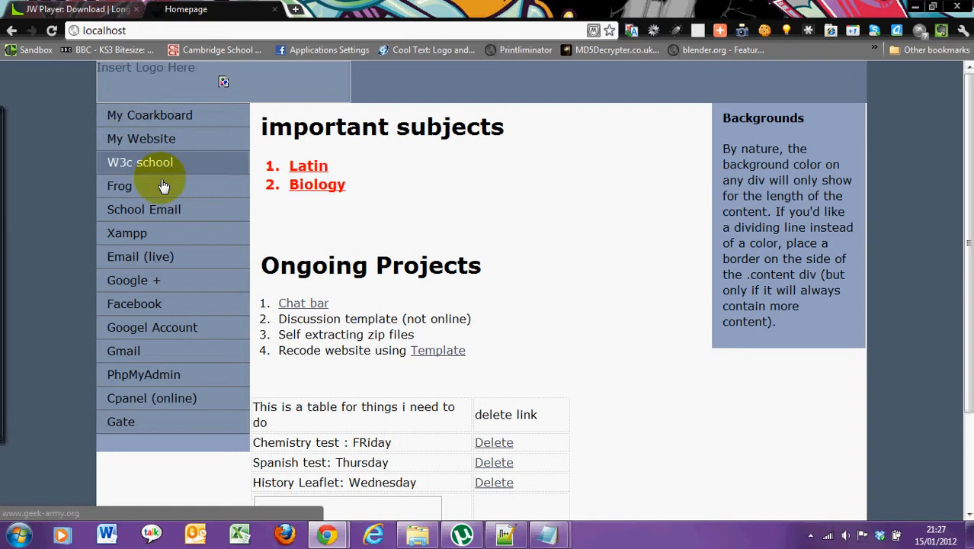
Follow the PhpMyAdmin link in the localhost homepage sidebar.
click(143, 375)
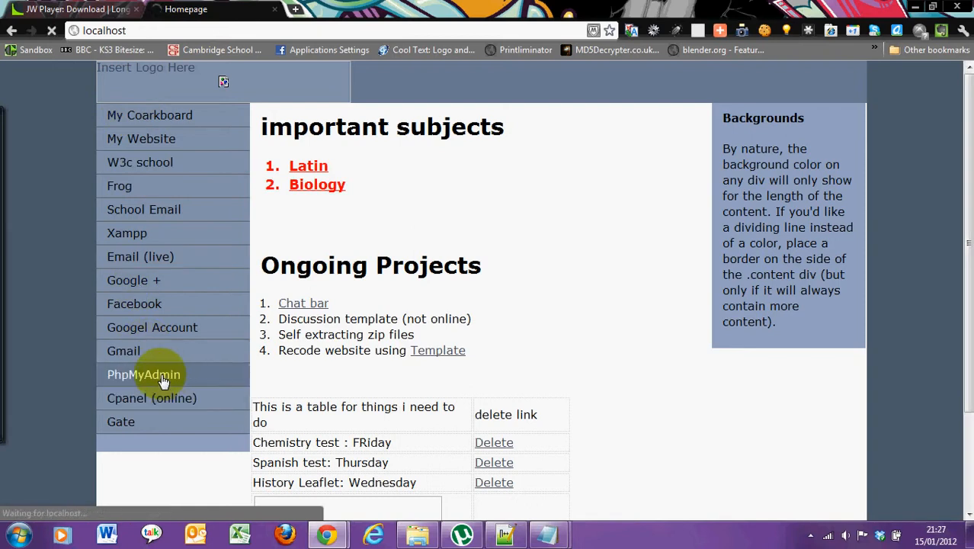
click(143, 375)
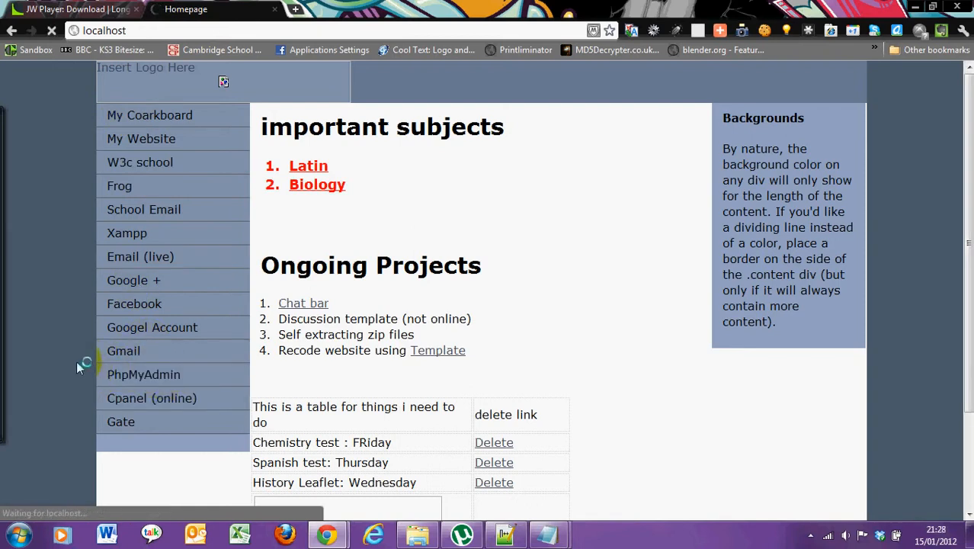
click(144, 375)
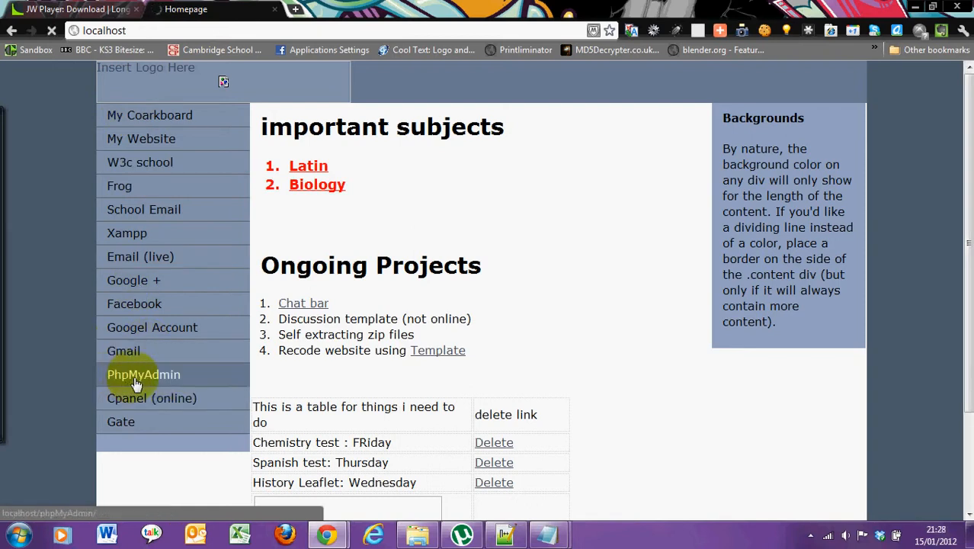
click(143, 375)
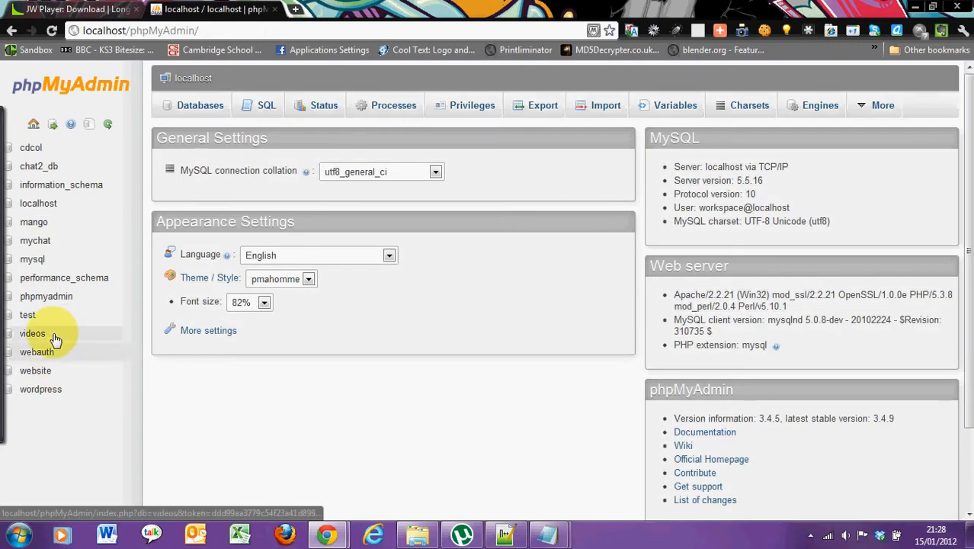
Add column id INT length 10, AUTO_INCREMENT, index PRIMARY to the vids table structure and save.
click(32, 332)
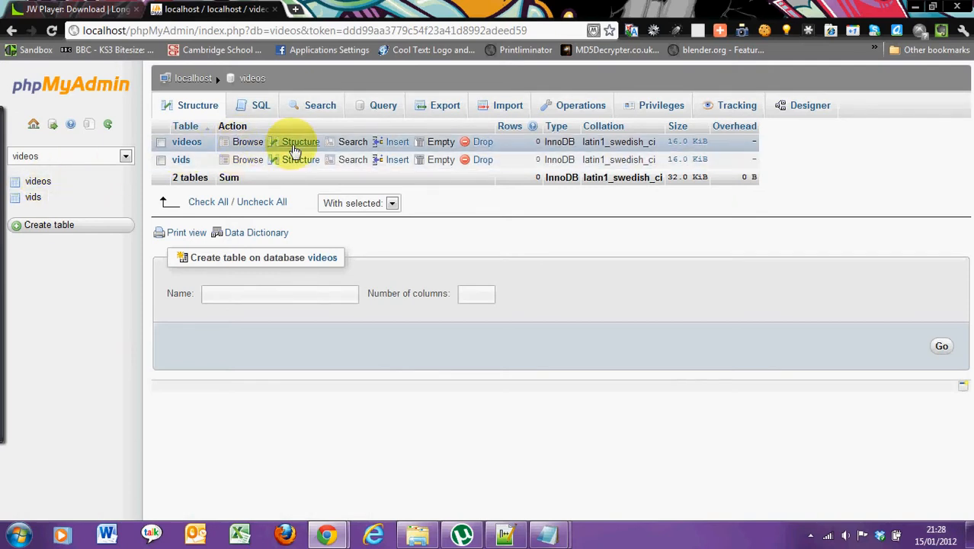
click(300, 141)
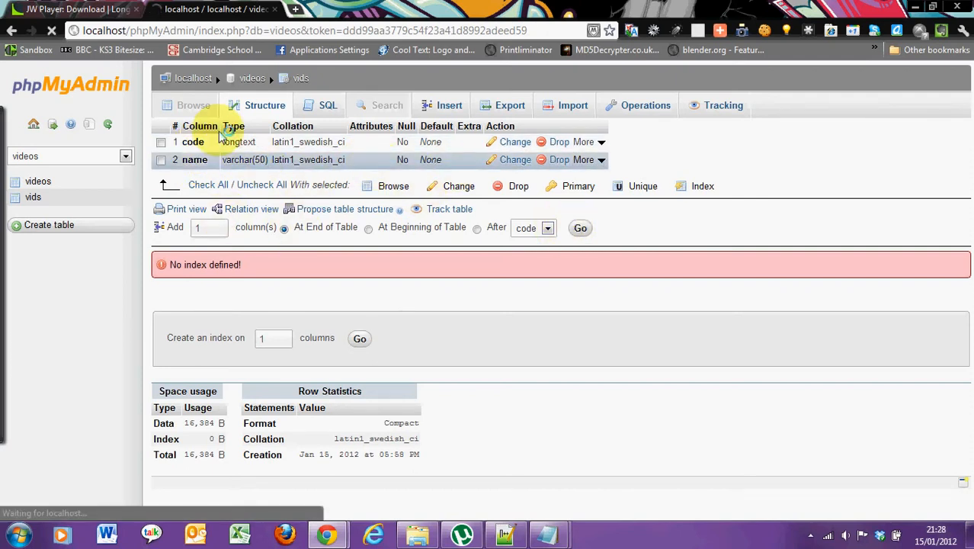
click(581, 228)
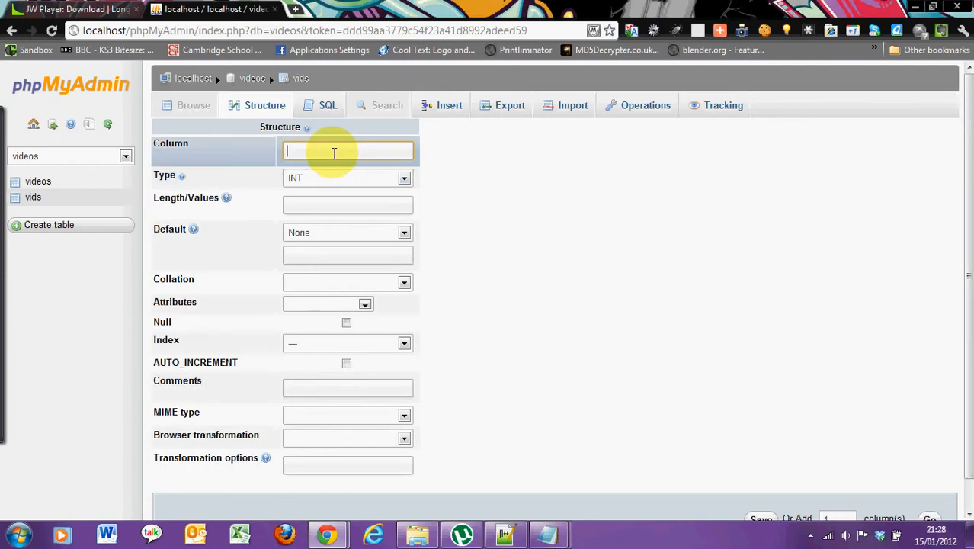
text(id)
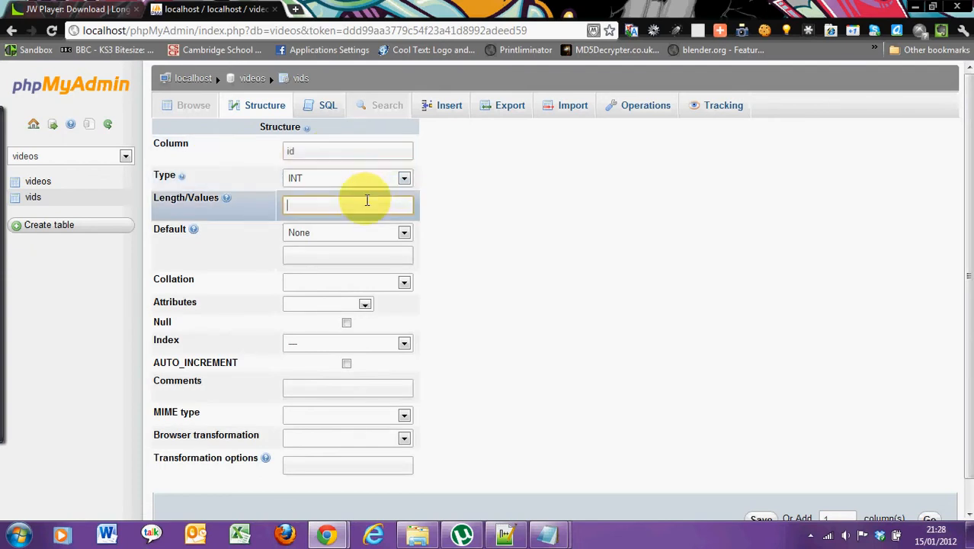
text(10)
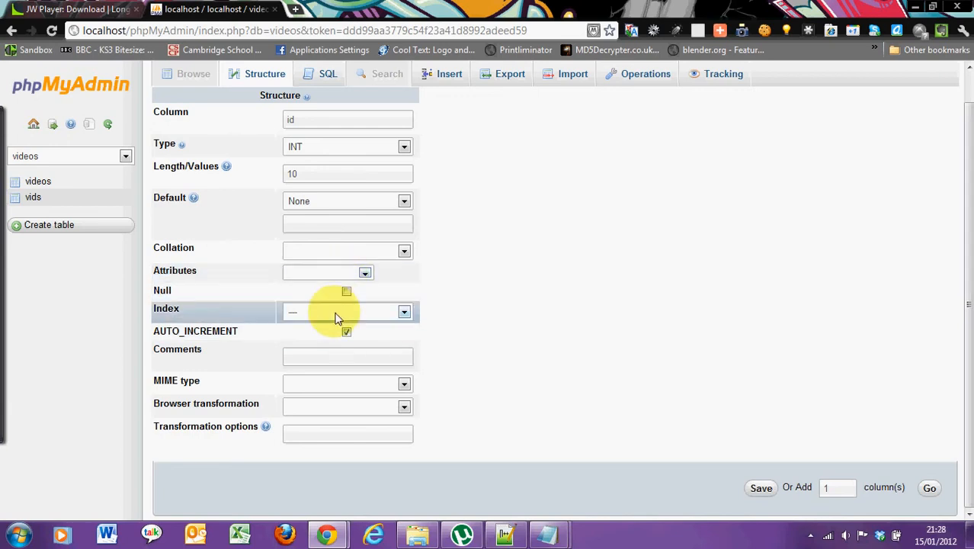
click(347, 311)
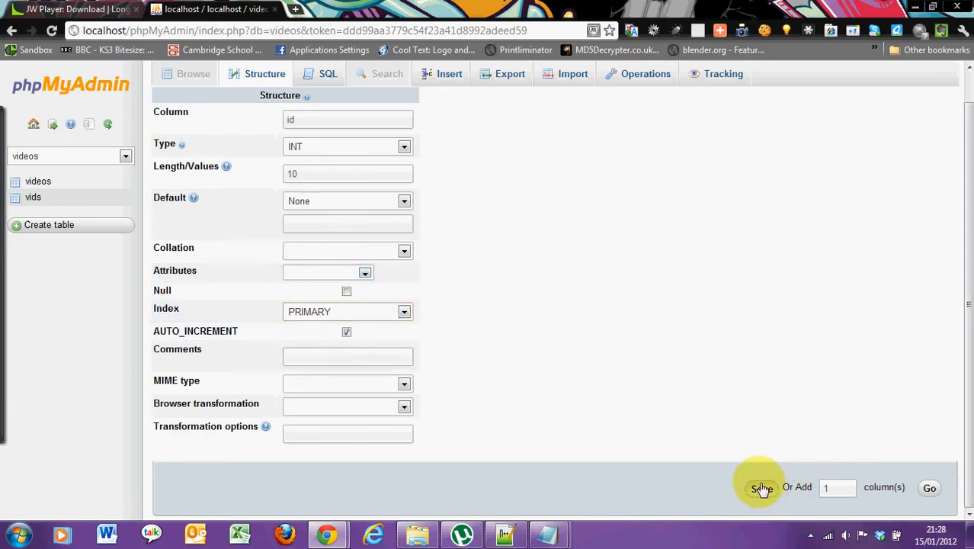
click(760, 488)
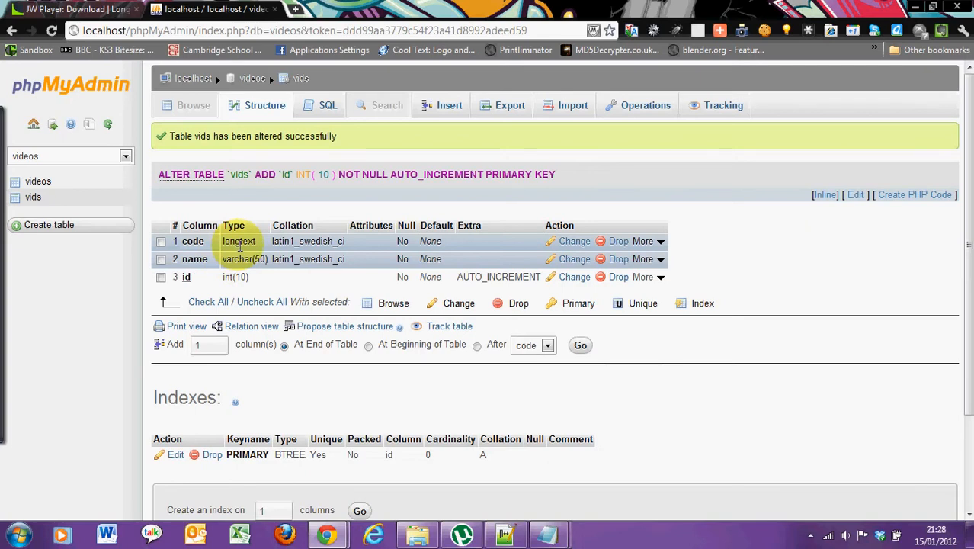
double_click(237, 241)
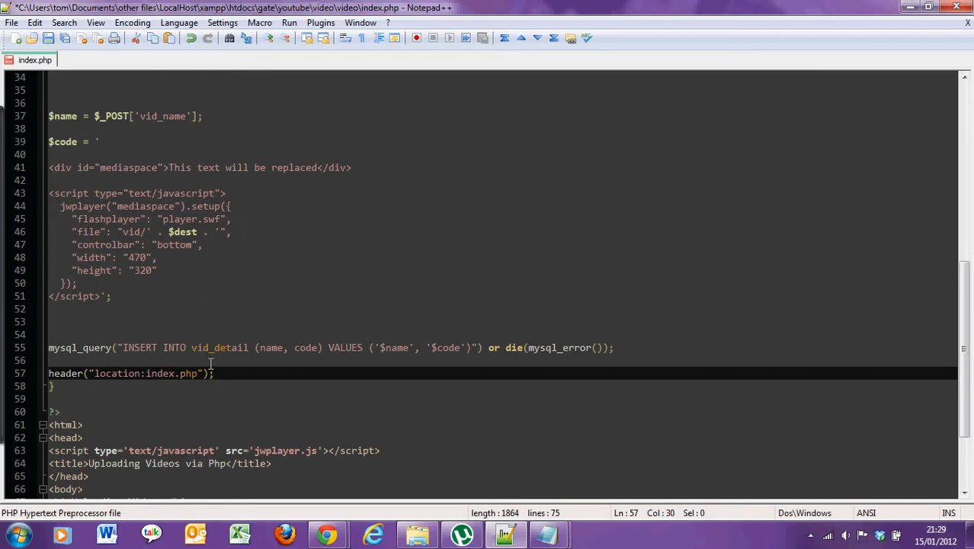
mouse_move(284, 366)
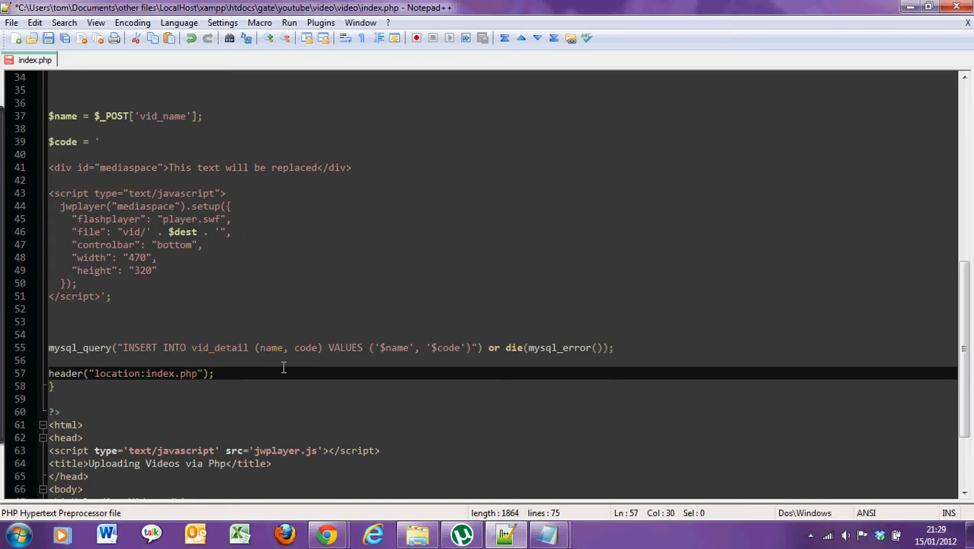
Write a <?php block querying SELECT * FROM vid_detail with a while loop echoing name and code.
scroll(down, 3)
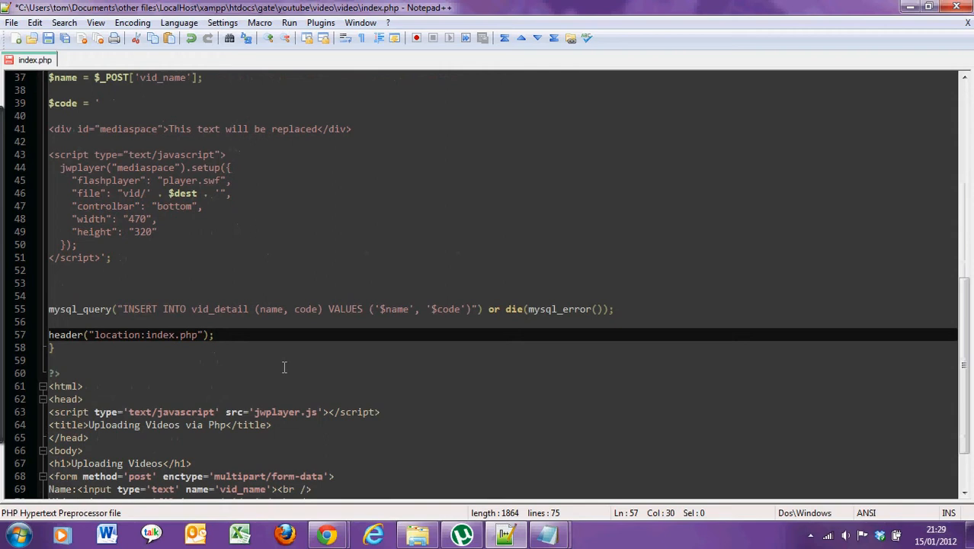
scroll(down, 3)
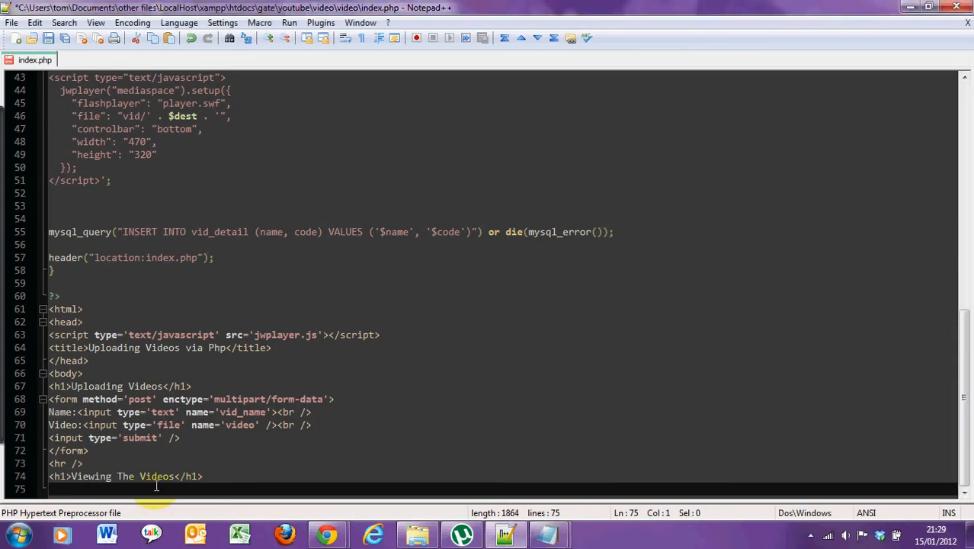
mouse_move(161, 485)
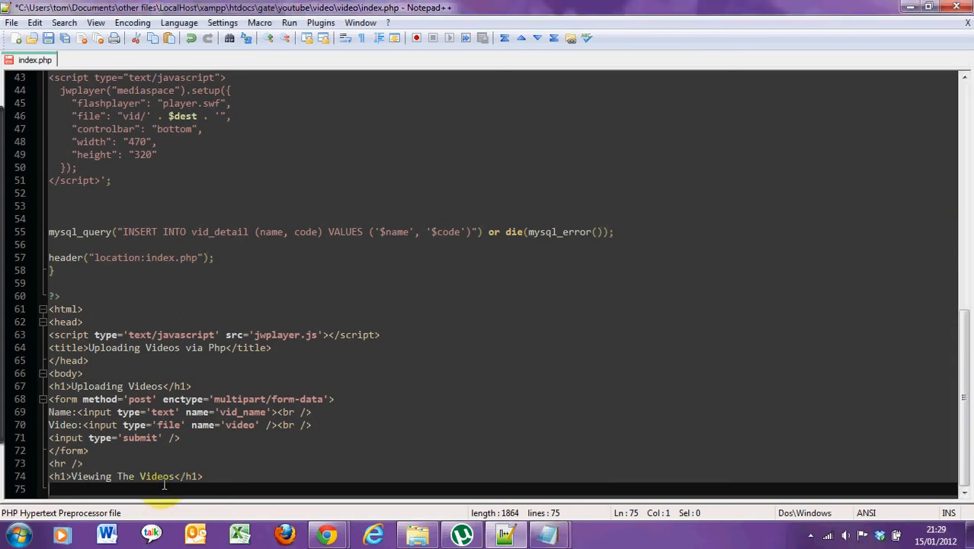
text(<?php)
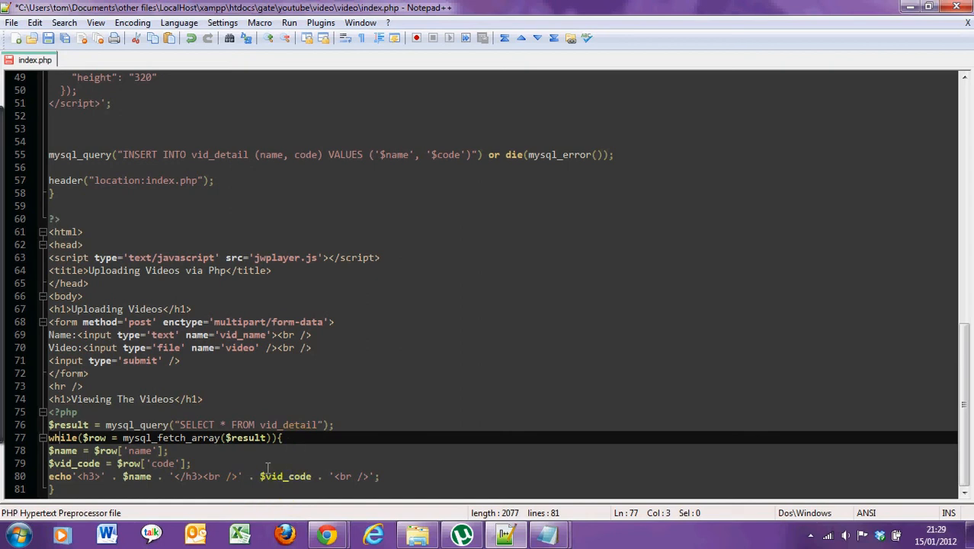
double_click(287, 424)
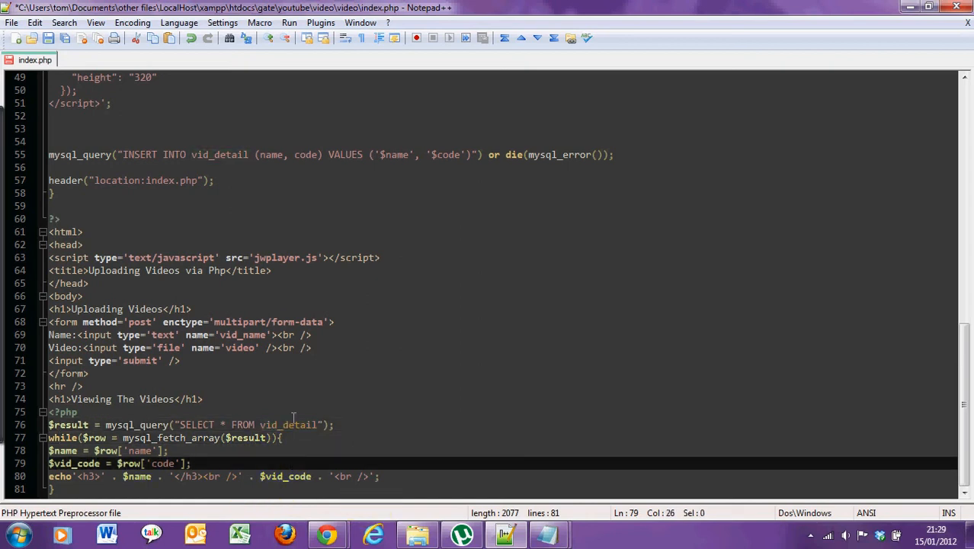
double_click(286, 424)
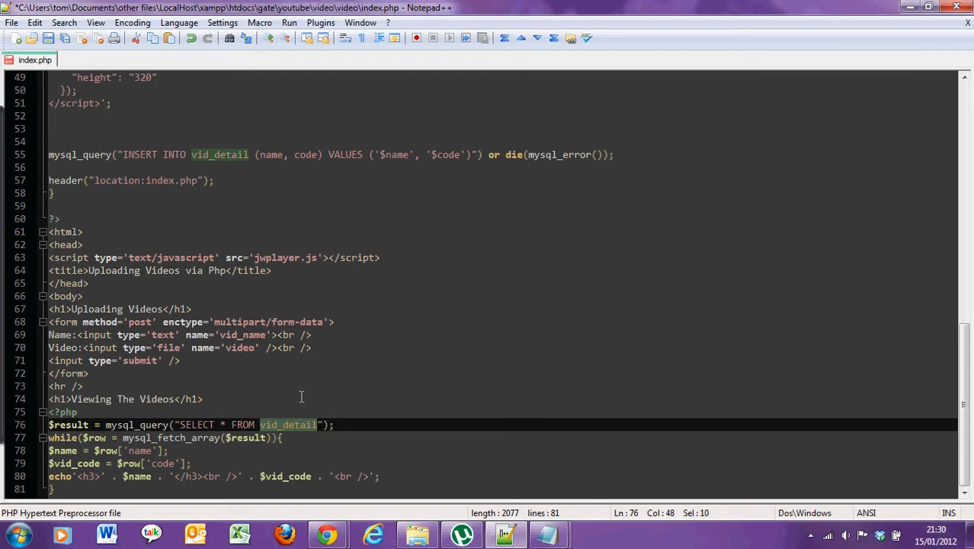
click(298, 424)
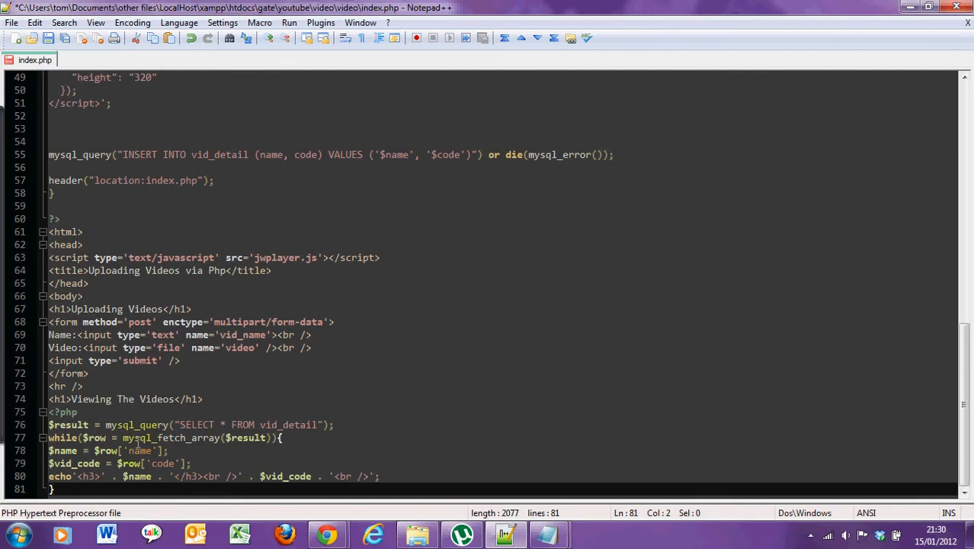
text(?>)
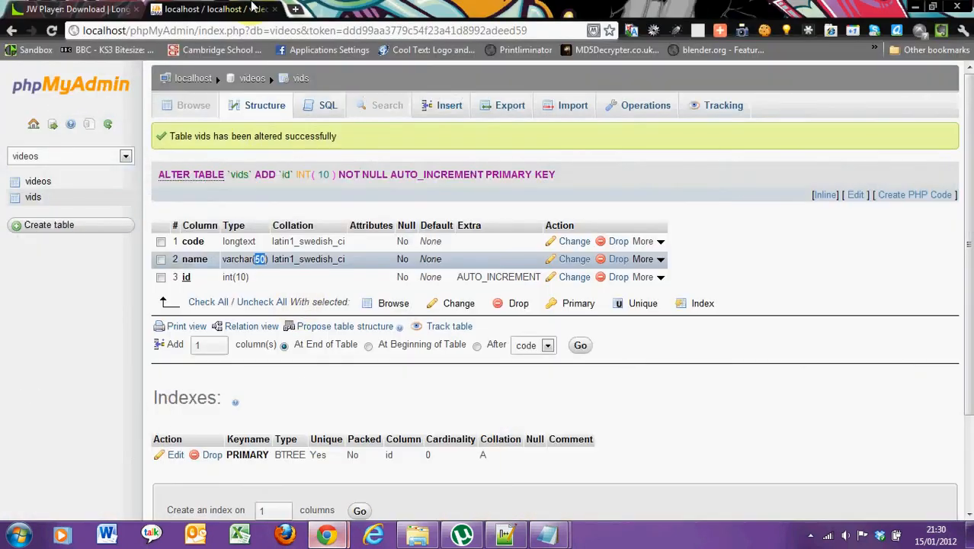
click(296, 9)
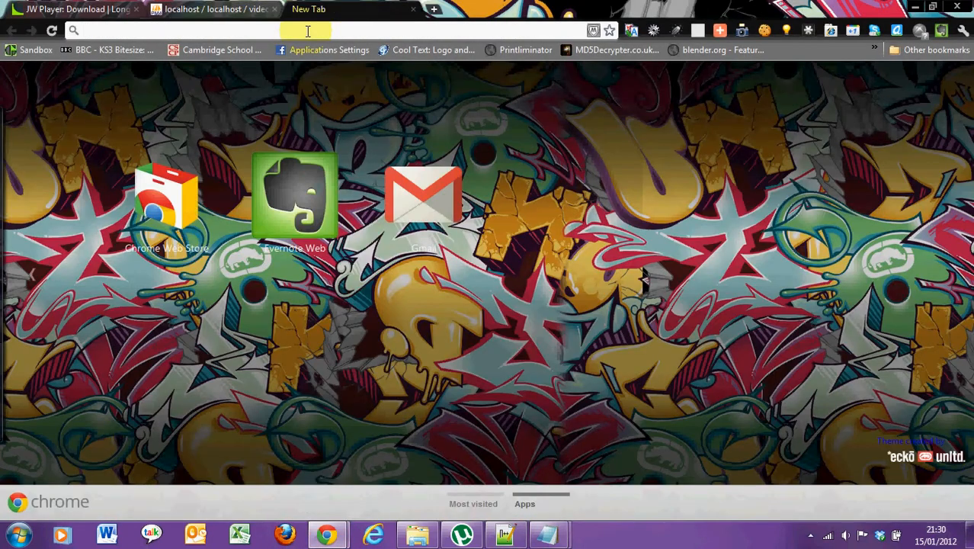
text(www.geek-army.org)
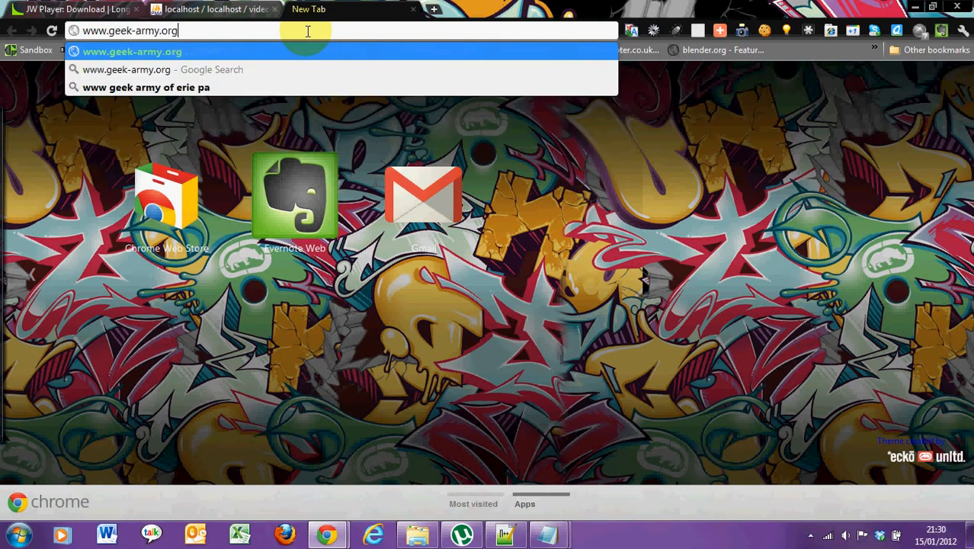
text(/video)
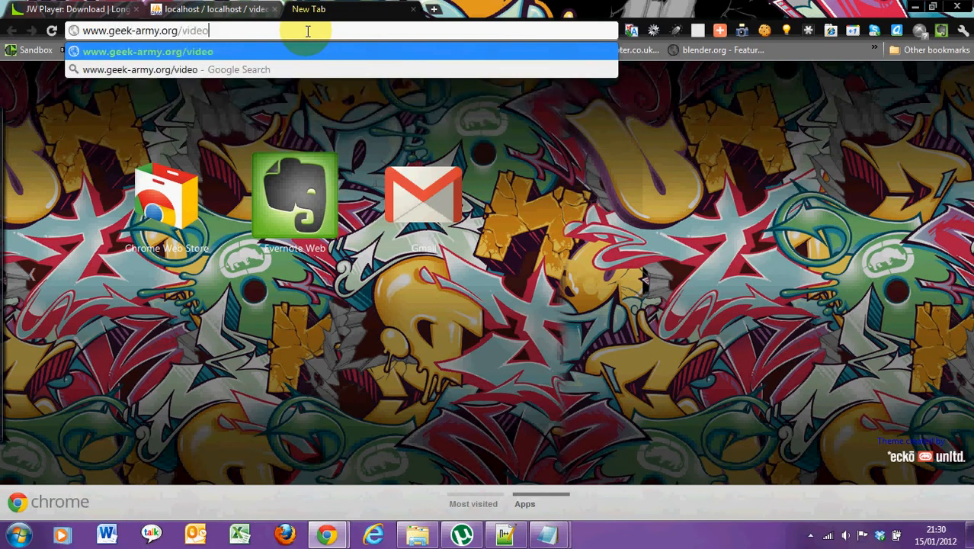
text(upload/)
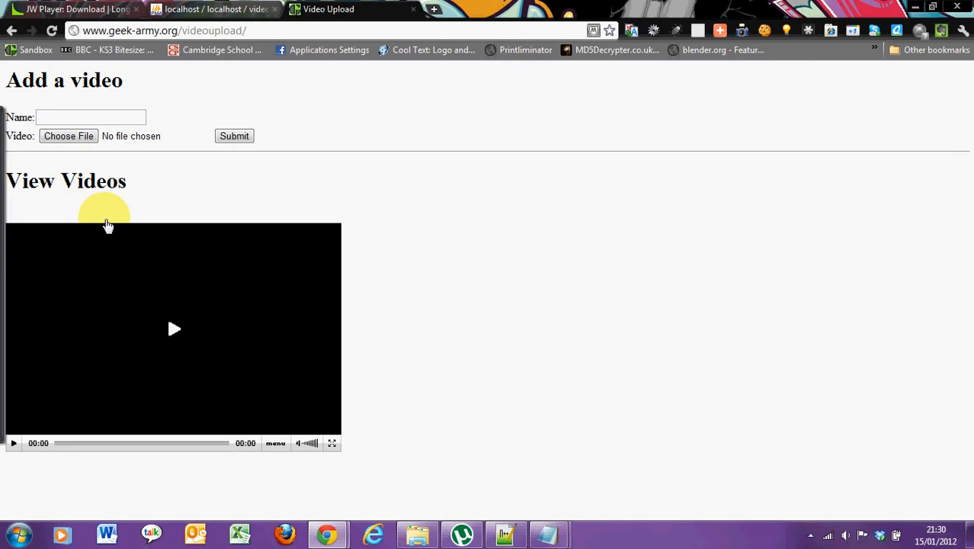
Submit the upload form with name 'It works' and the file Tada_x264.mp4.
click(92, 116)
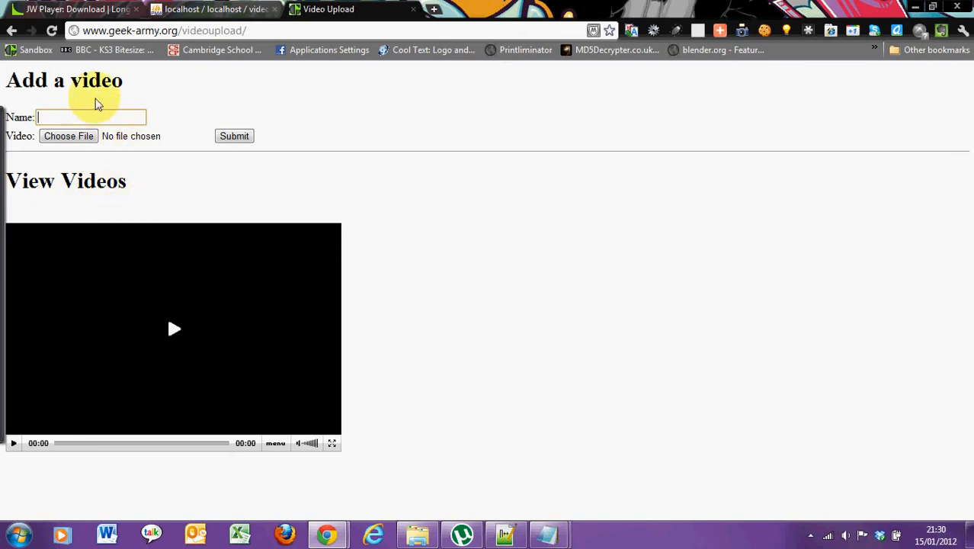
text(It works)
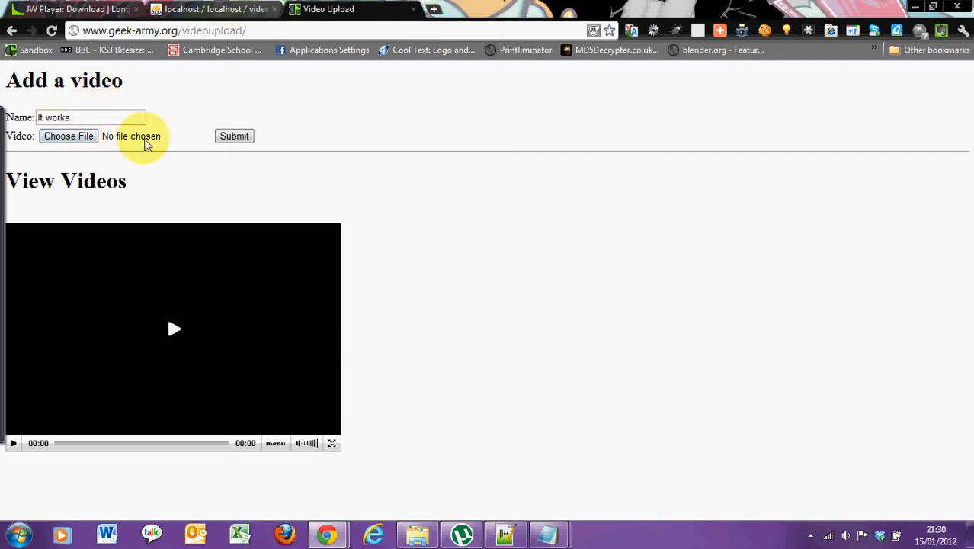
click(69, 136)
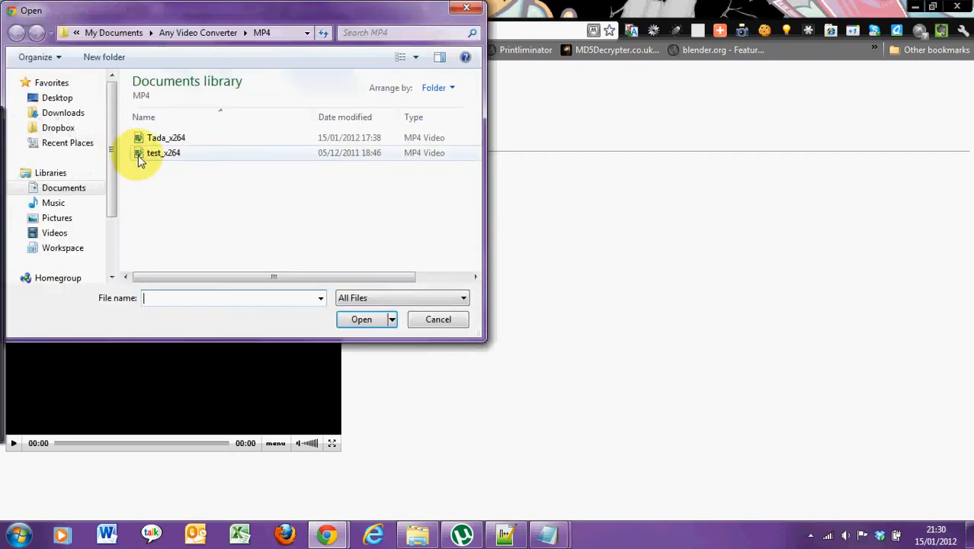
click(164, 137)
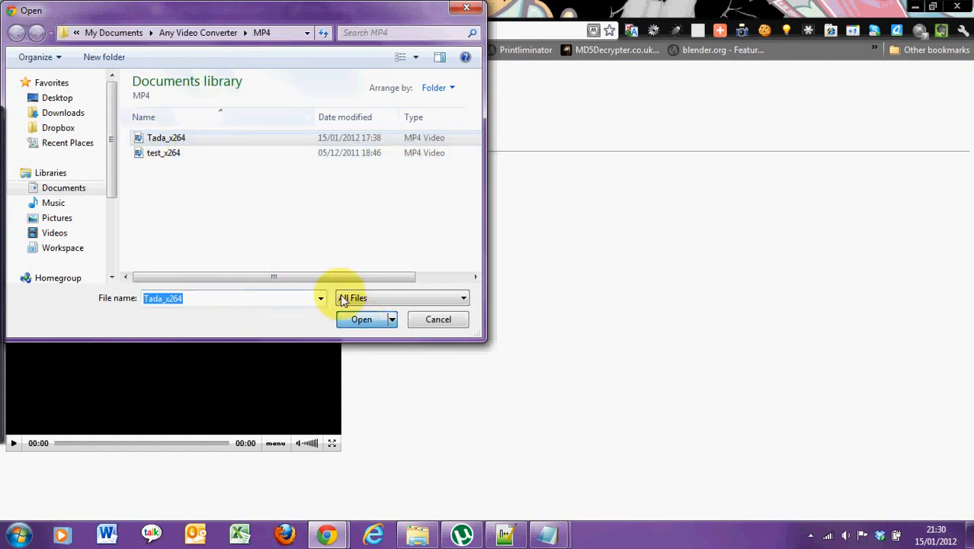
click(361, 319)
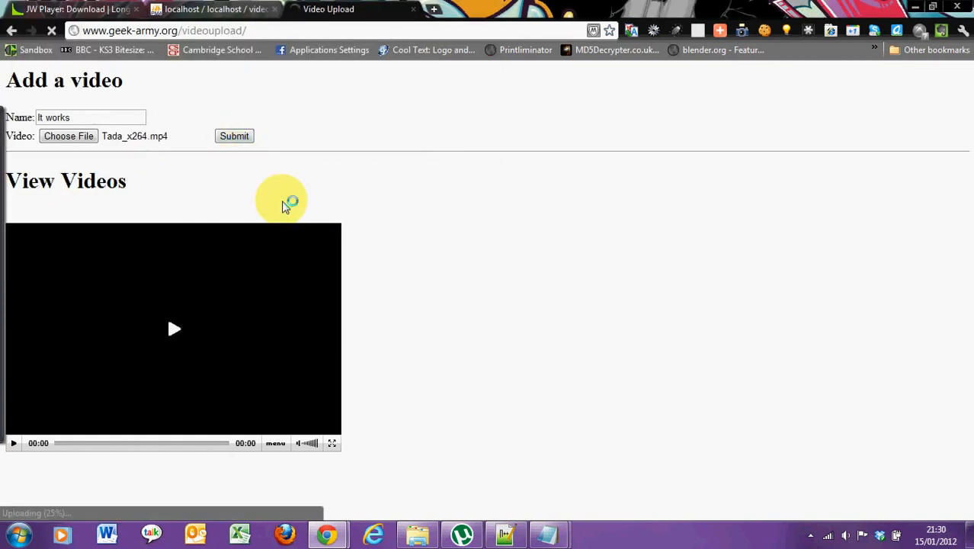
click(235, 136)
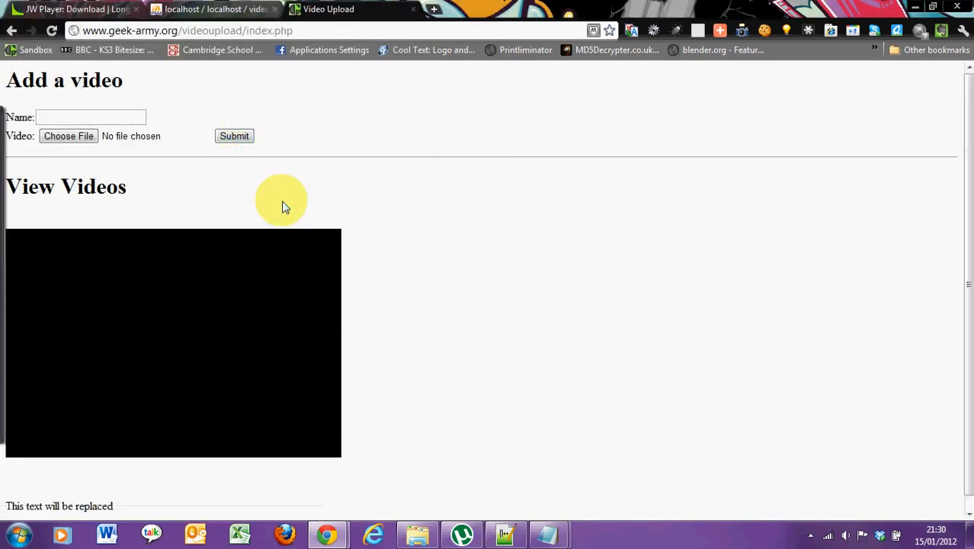